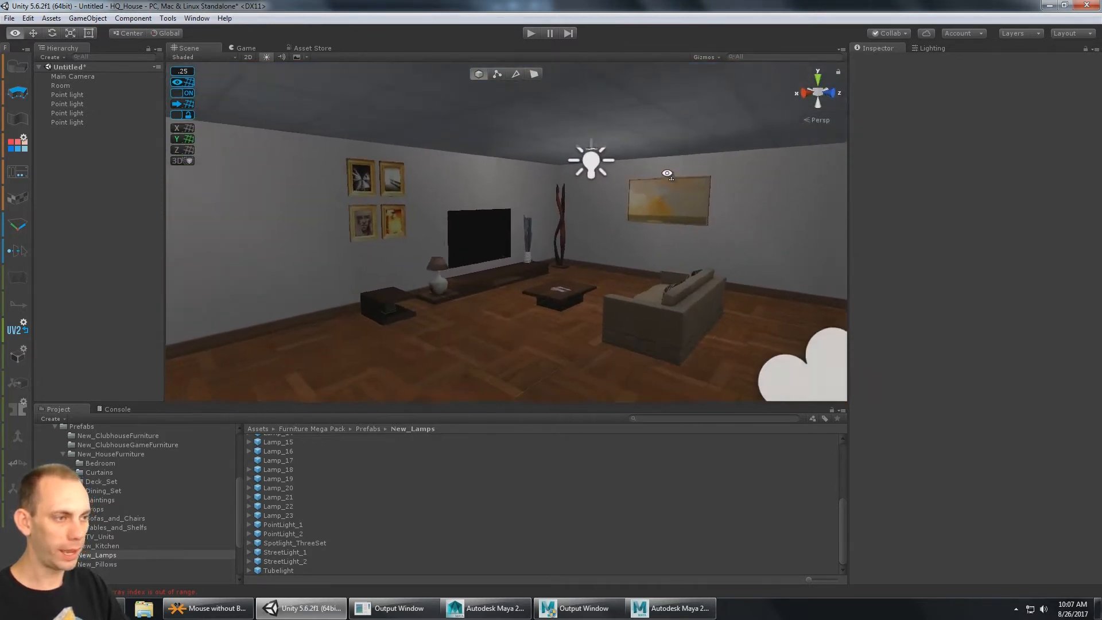
- Inspect the Room object and the first point light in Unity's hierarchy
{"action": "left_click", "coordinate": [60, 85]}
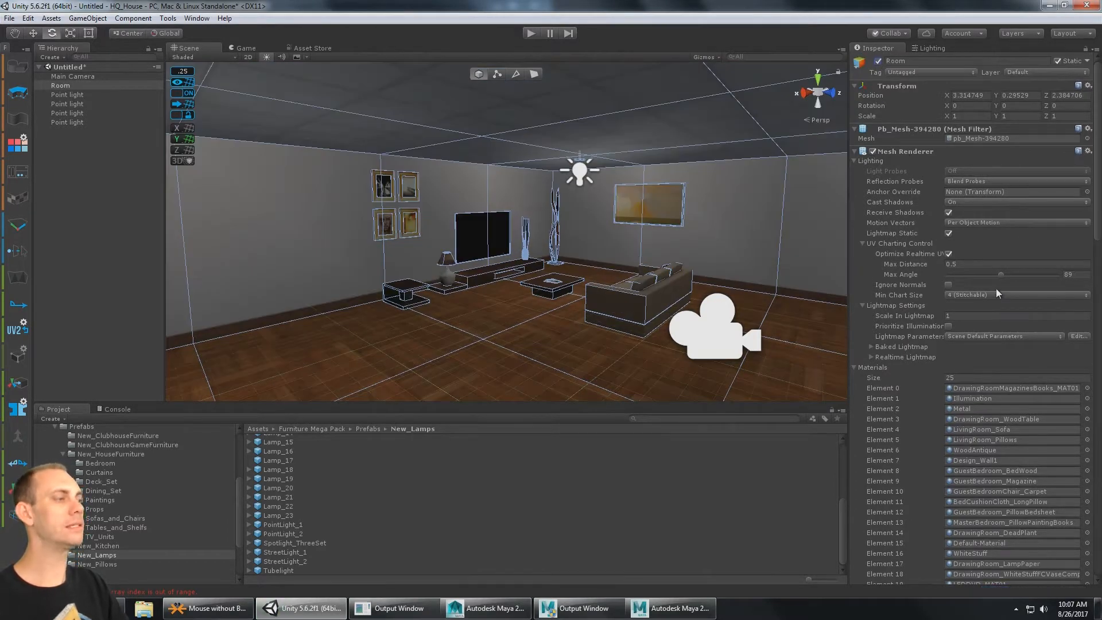
{"action": "scroll", "scroll_direction": "down", "scroll_amount": 3}
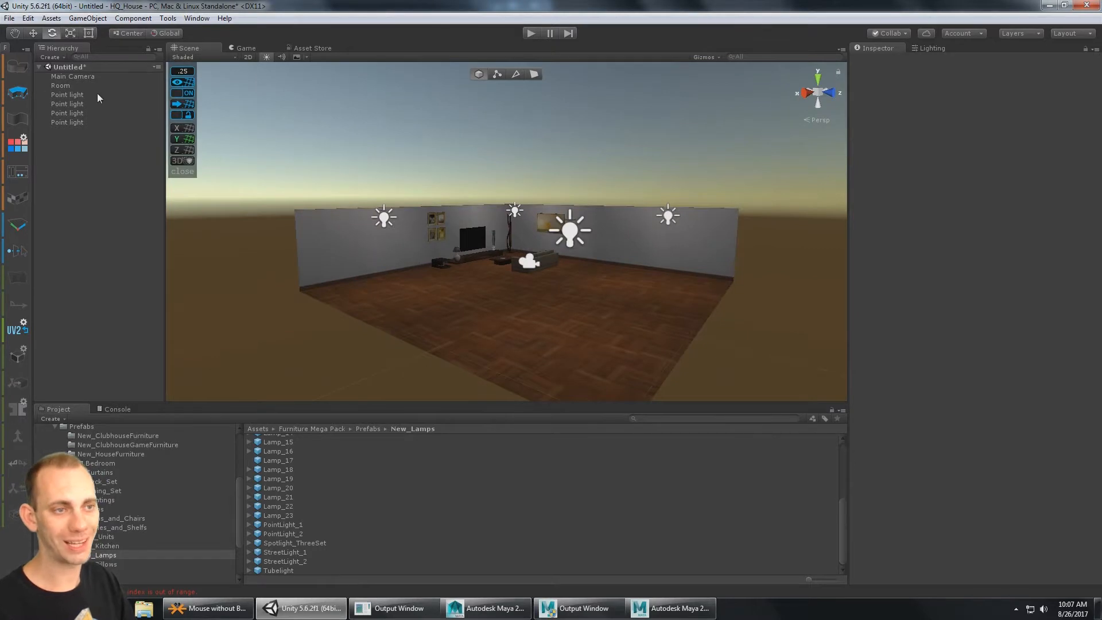
{"action": "left_click", "coordinate": [60, 85]}
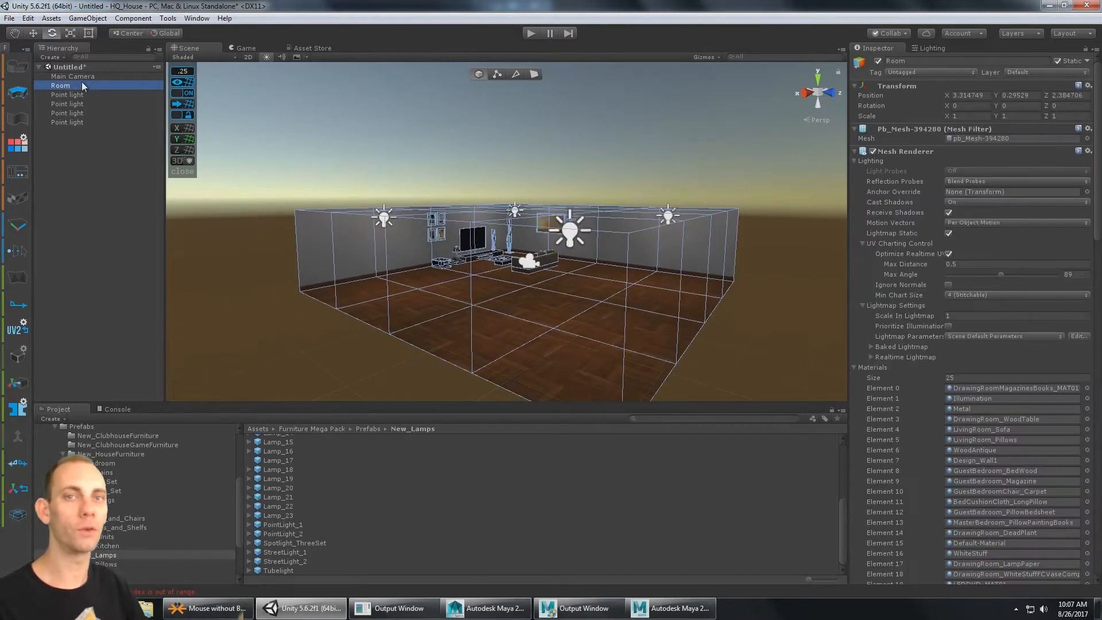
{"action": "left_click", "coordinate": [66, 94]}
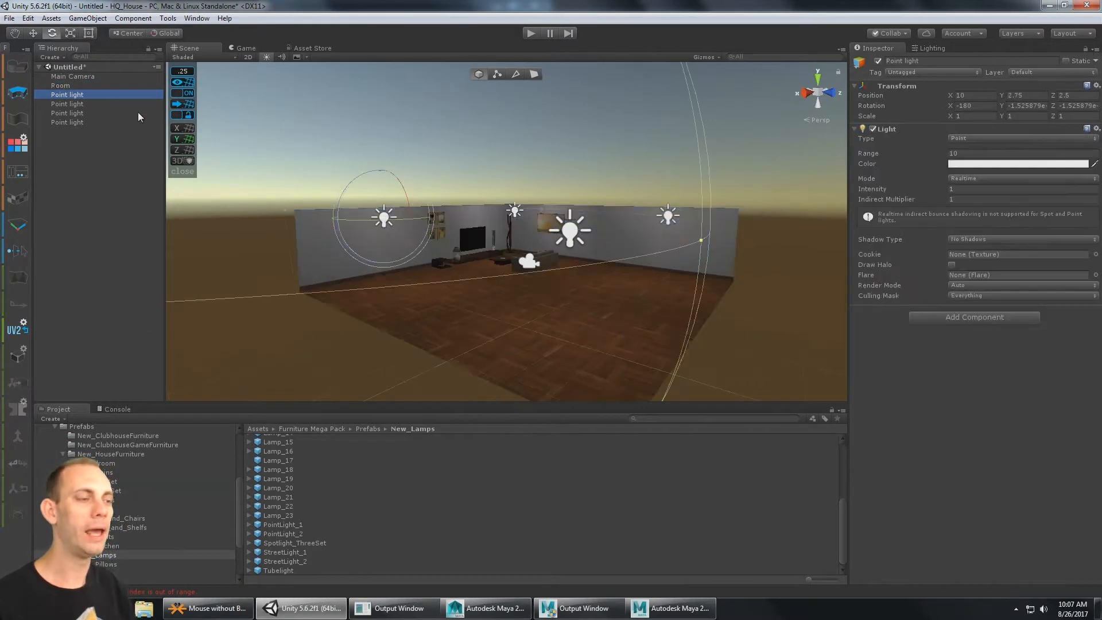
{"action": "left_click", "coordinate": [67, 122]}
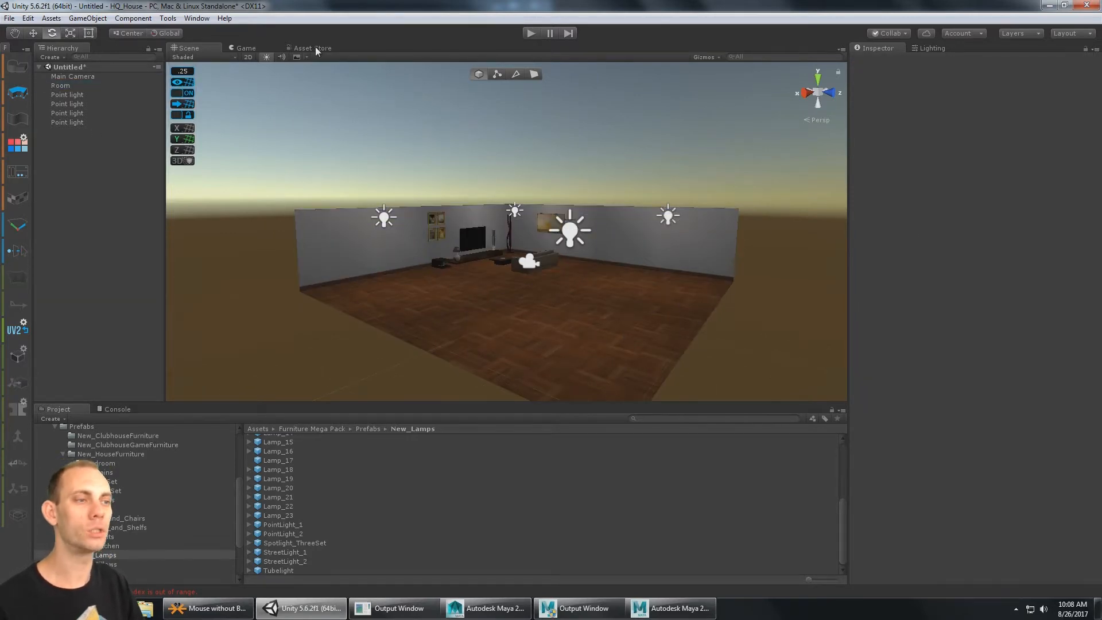
- Review the Export2Maya store page, then bring up the Export2Maya exporter panel
{"action": "left_click", "coordinate": [312, 48]}
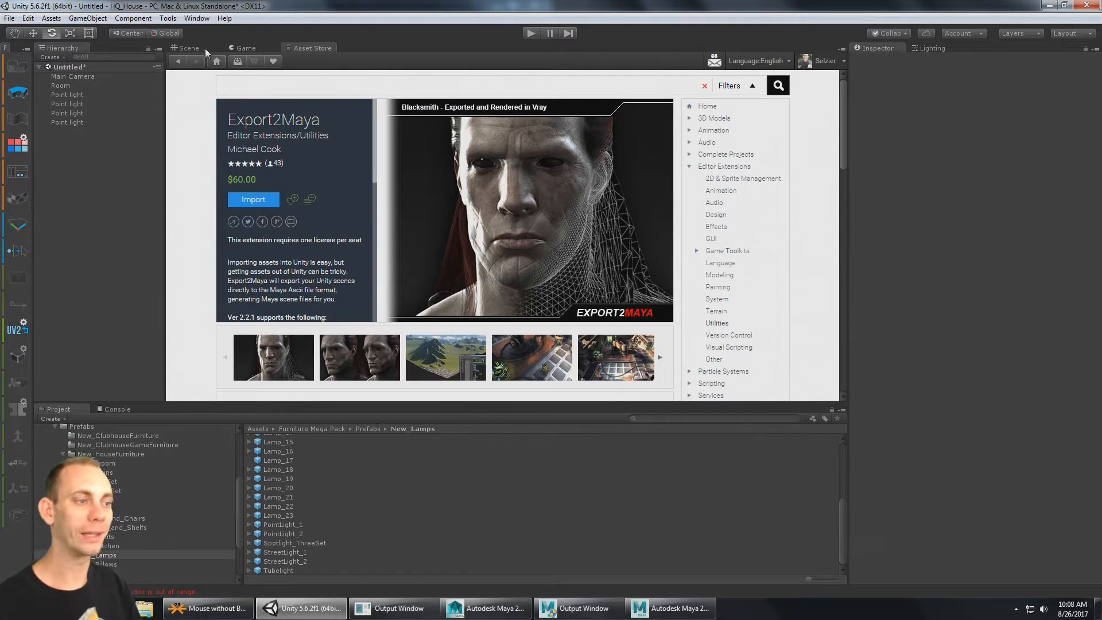
{"action": "left_click", "coordinate": [186, 48]}
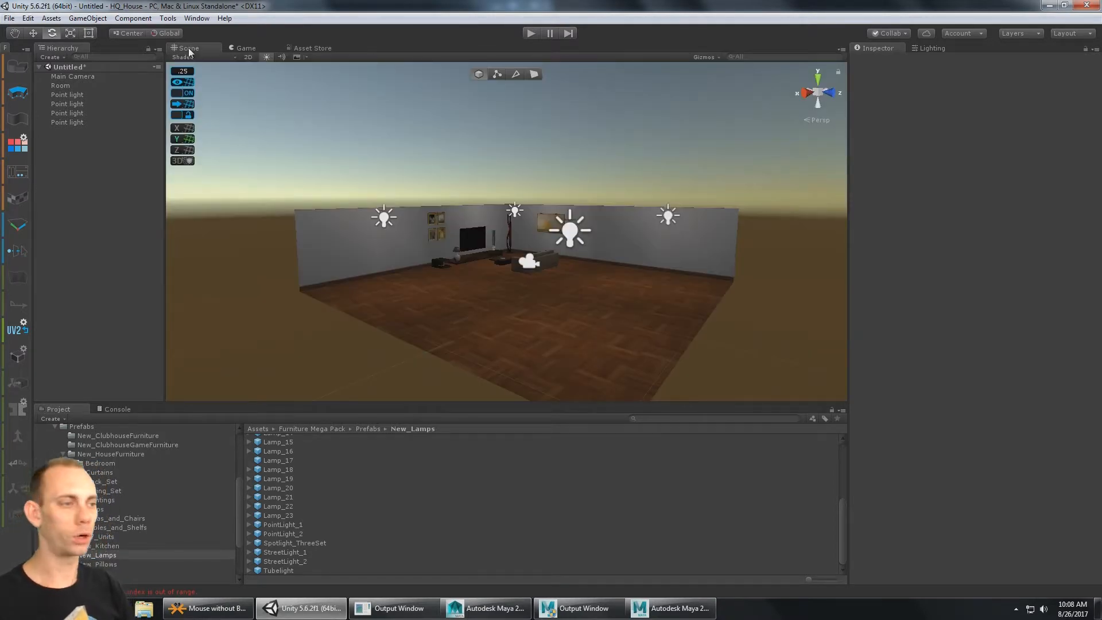
{"action": "mouse_move", "coordinate": [291, 80]}
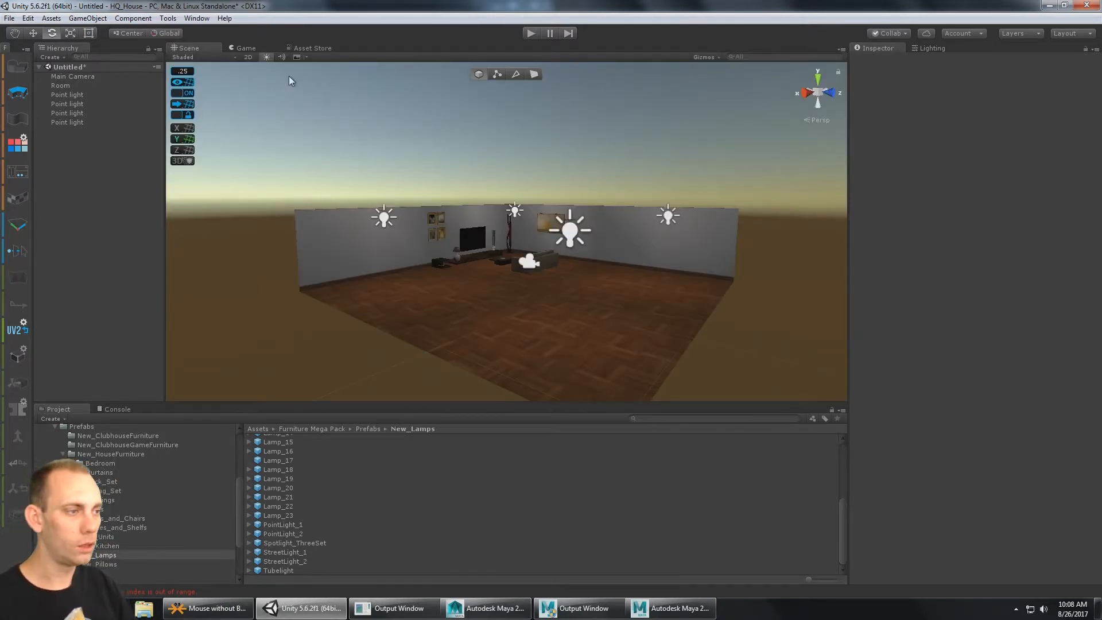
{"action": "left_click", "coordinate": [196, 17]}
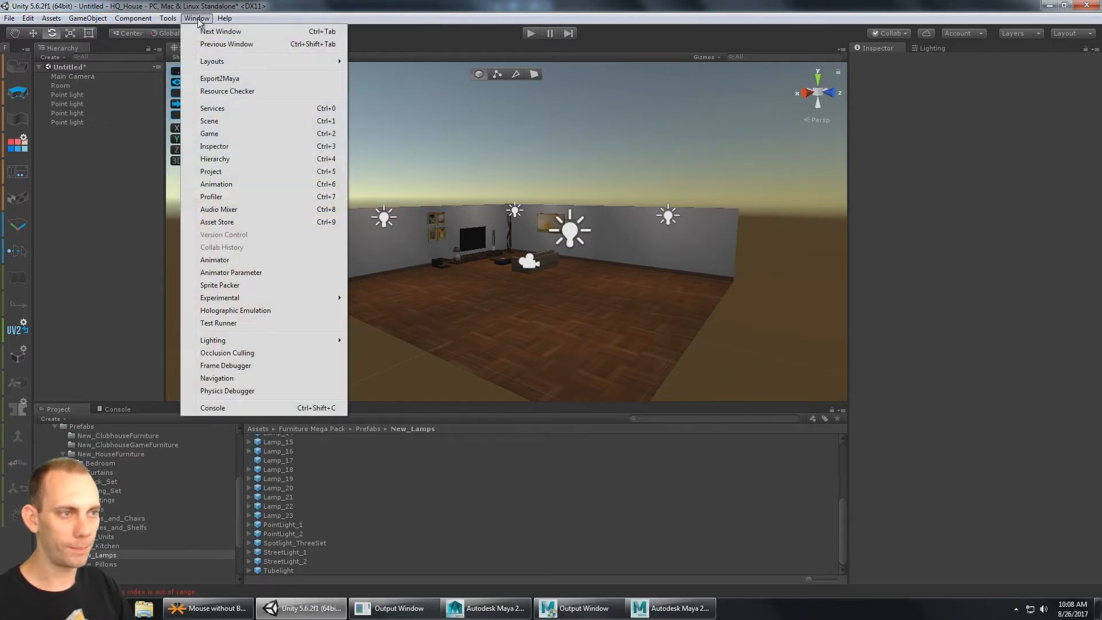
{"action": "left_click", "coordinate": [219, 78]}
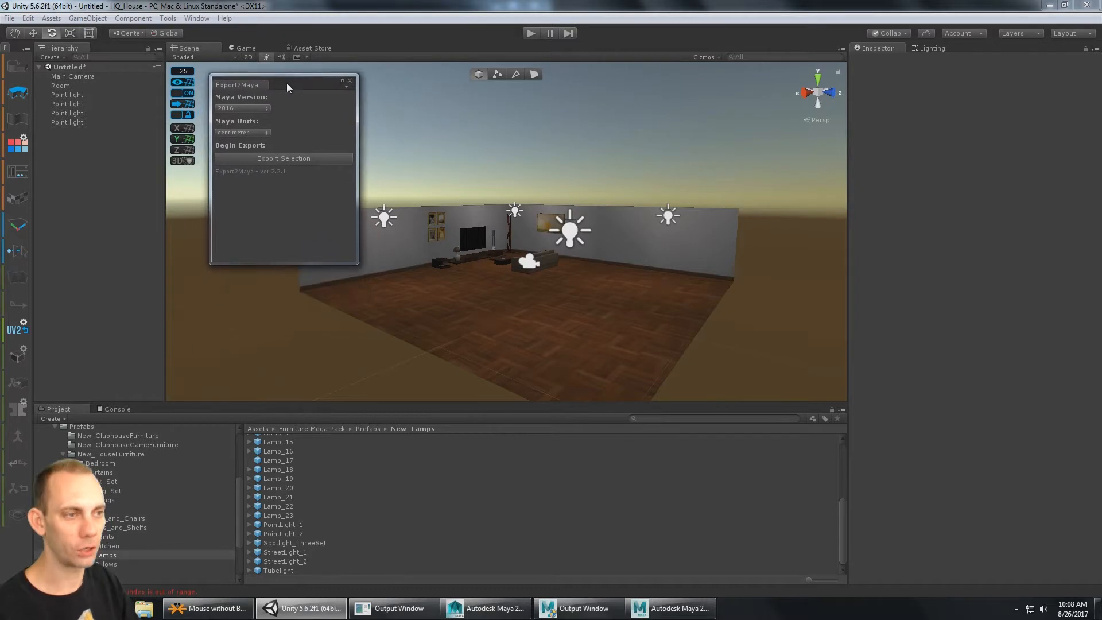
{"action": "left_click", "coordinate": [242, 132]}
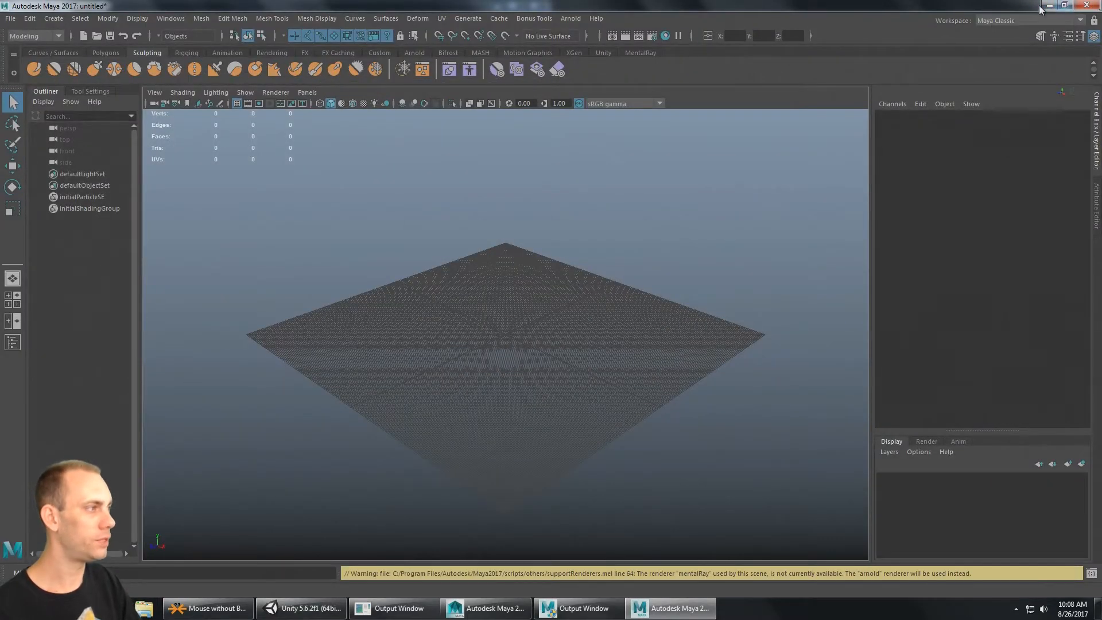
{"action": "left_click", "coordinate": [398, 608]}
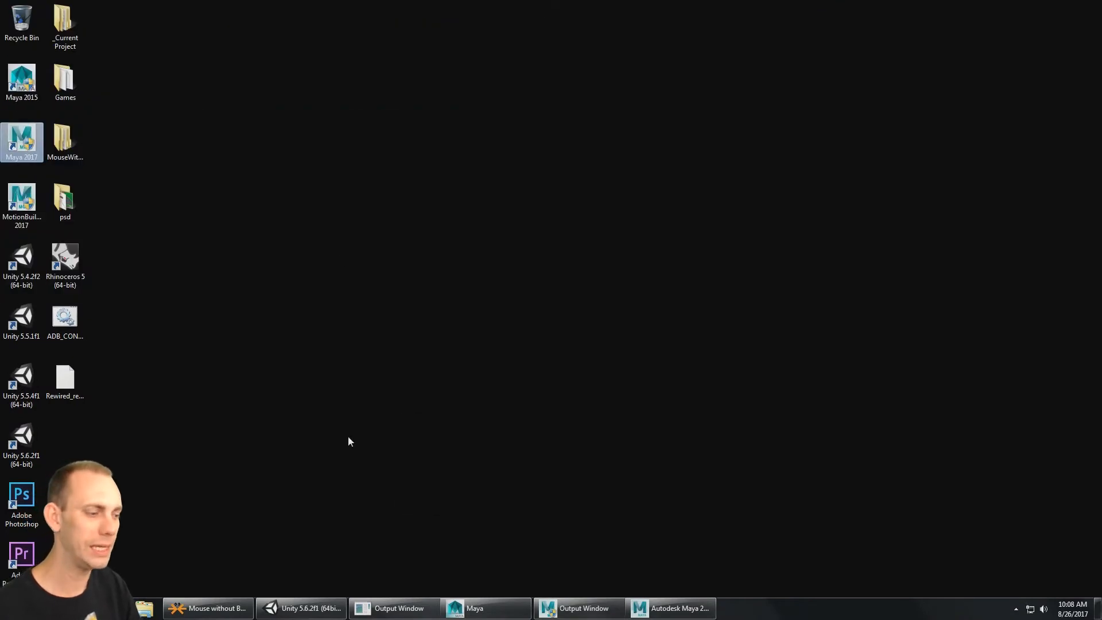
{"action": "mouse_move", "coordinate": [476, 450]}
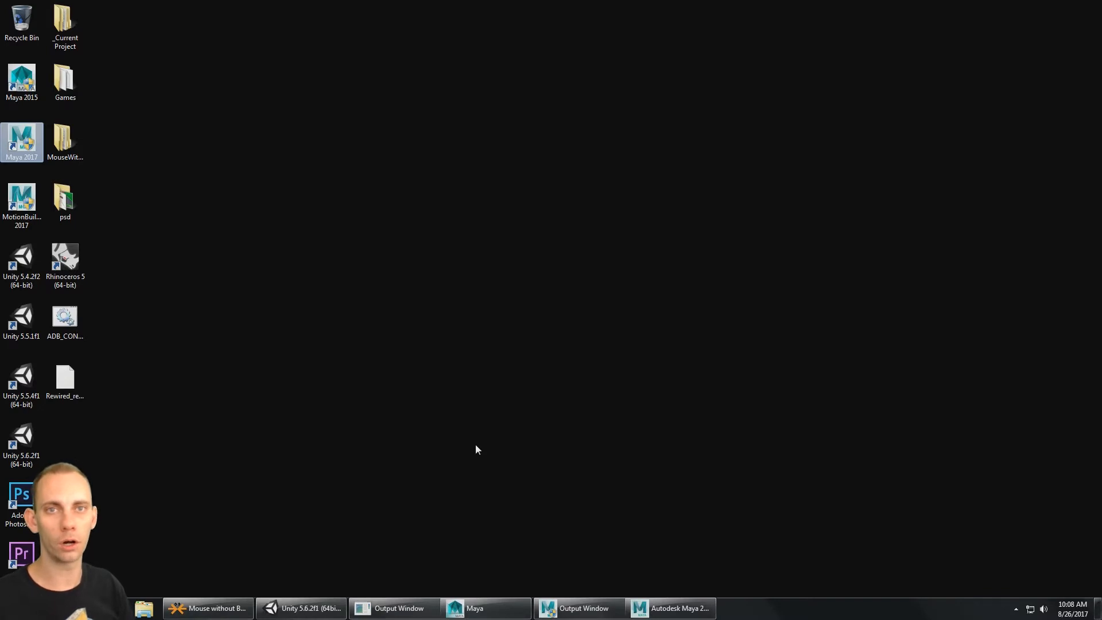
{"action": "mouse_move", "coordinate": [493, 391]}
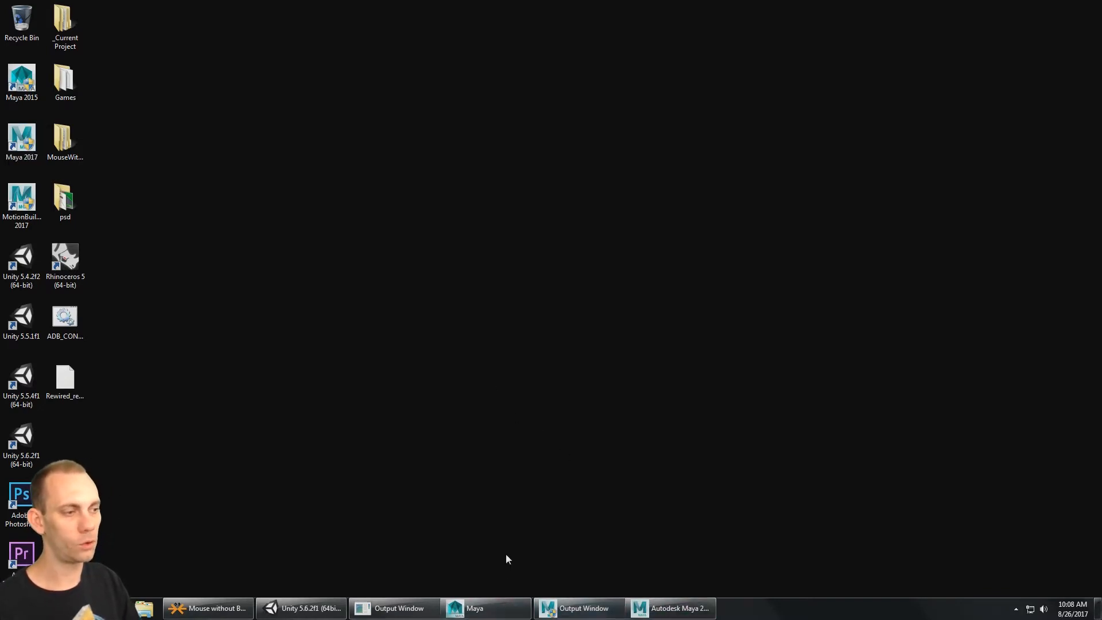
{"action": "left_click", "coordinate": [485, 608]}
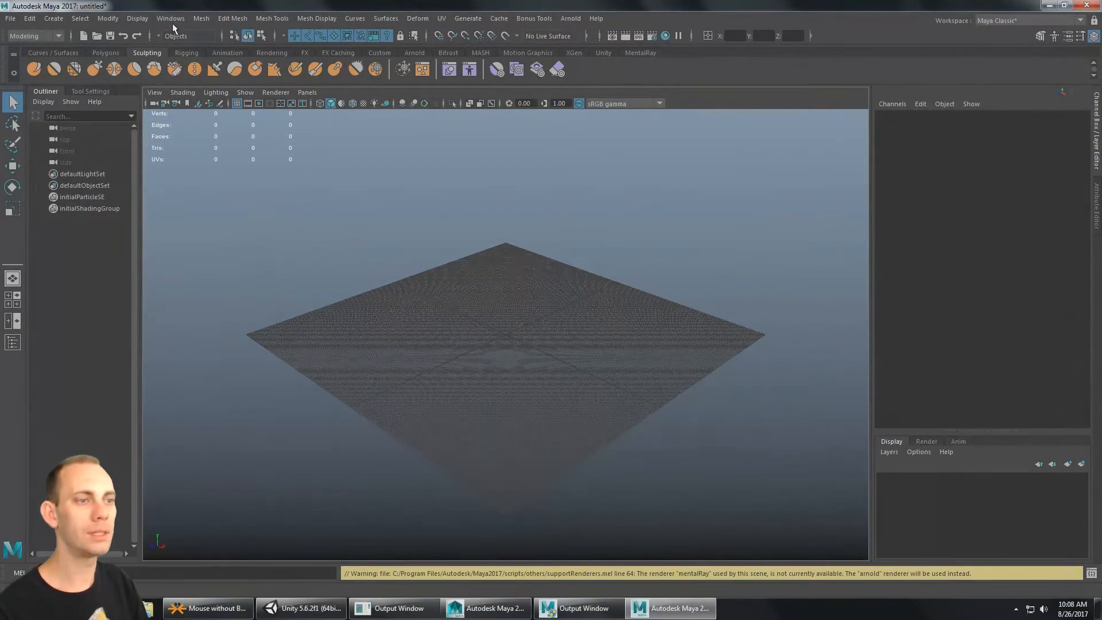
- View Maya 2017's Rendering preferences, keeping Legacy Render Layers as the setup system
{"action": "left_click", "coordinate": [170, 18]}
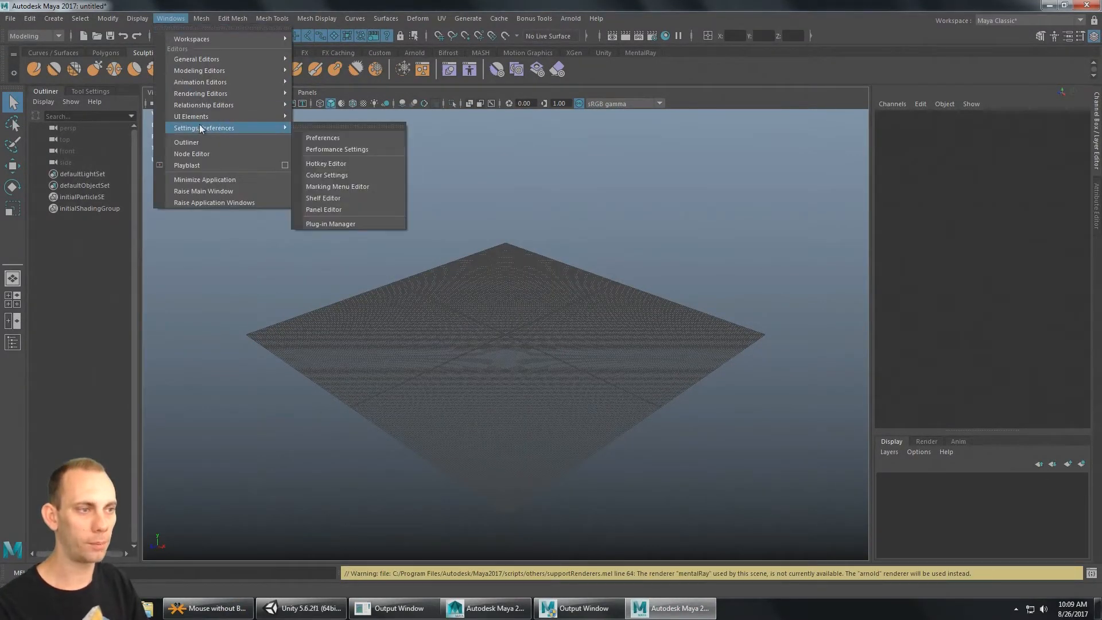
{"action": "left_click", "coordinate": [322, 137]}
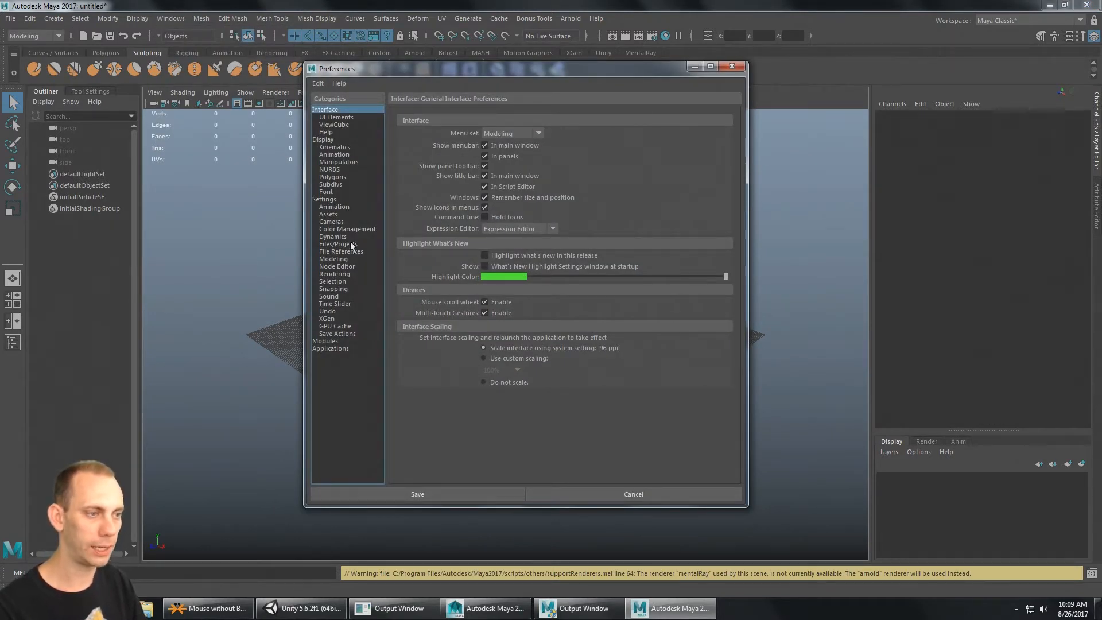
{"action": "left_click", "coordinate": [335, 273]}
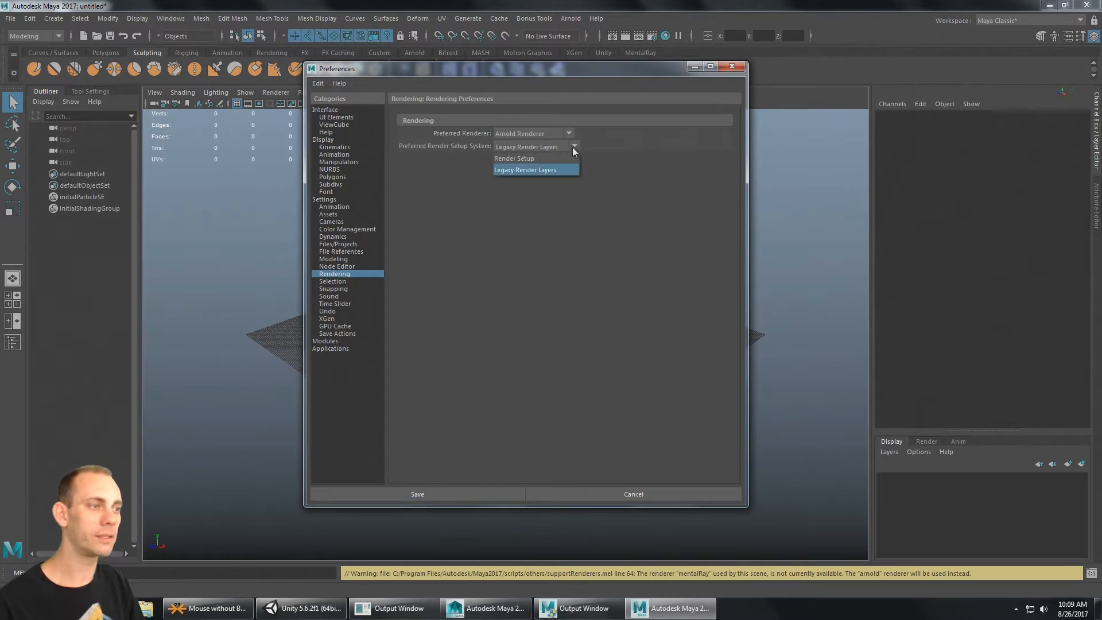
{"action": "mouse_move", "coordinate": [538, 158]}
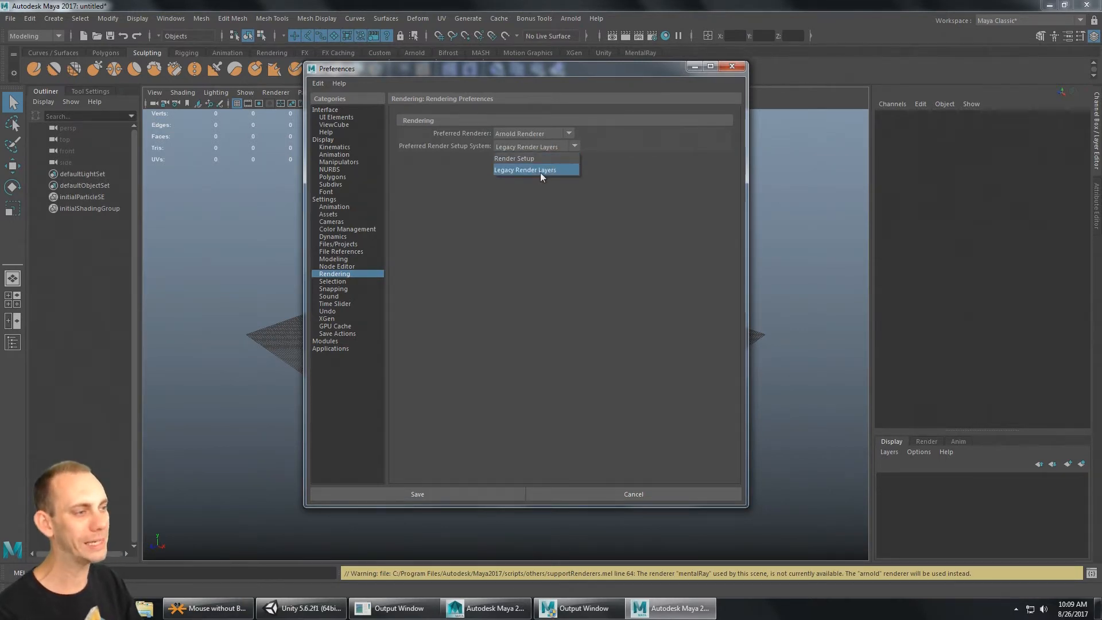
{"action": "left_click", "coordinate": [524, 169]}
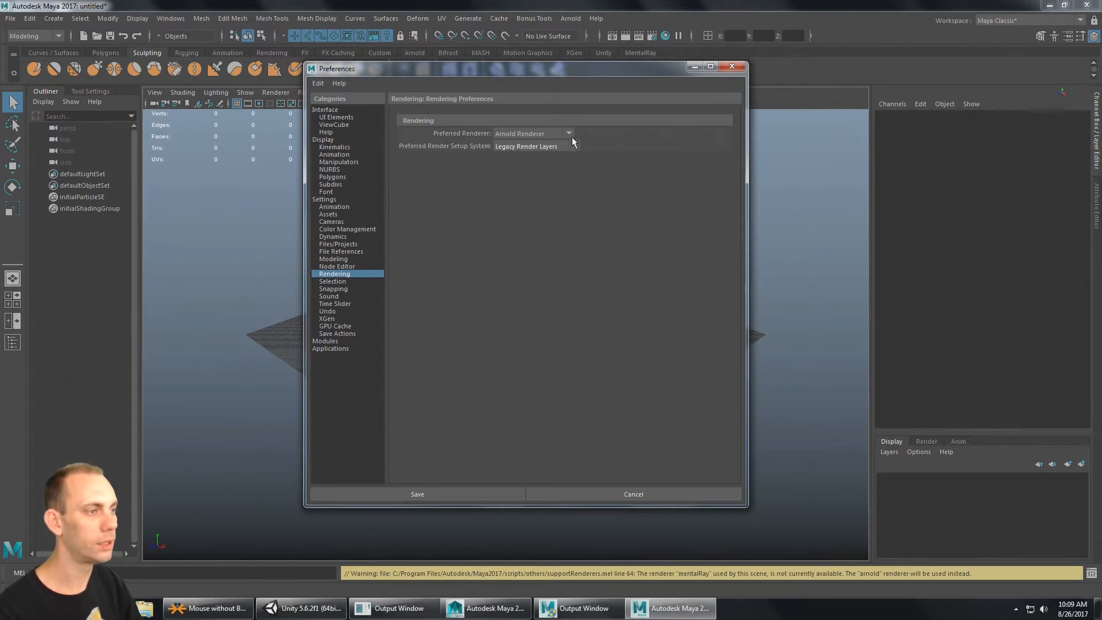
{"action": "left_click", "coordinate": [535, 146]}
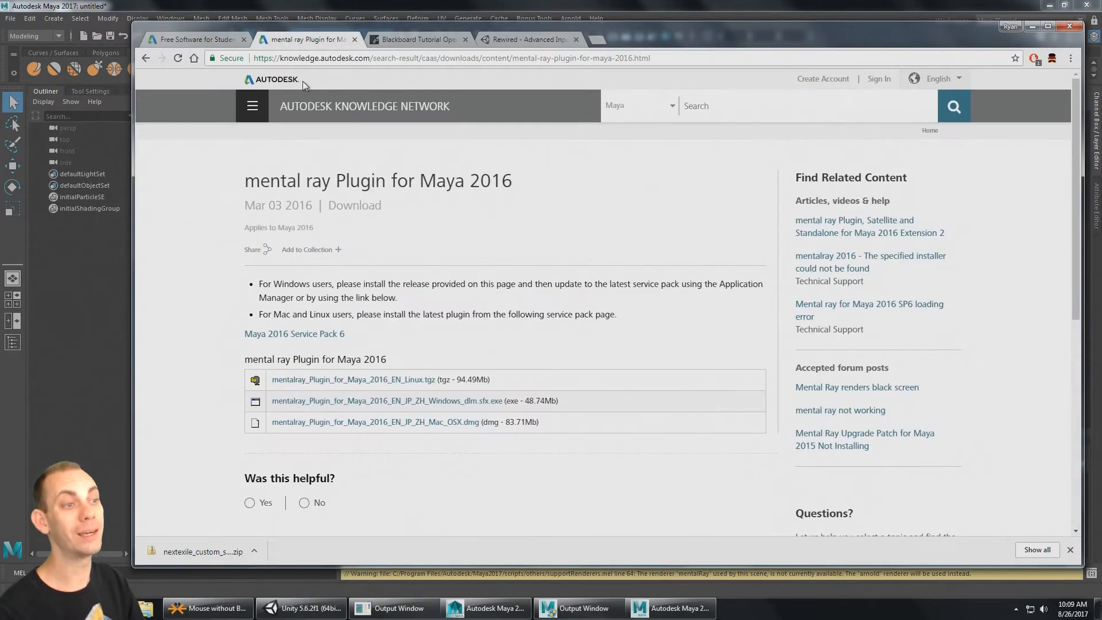
- Pick Maya 2015 from the version list on Autodesk's education Maya page
{"action": "left_click_drag", "start_coordinate": [270, 180], "coordinate": [513, 181]}
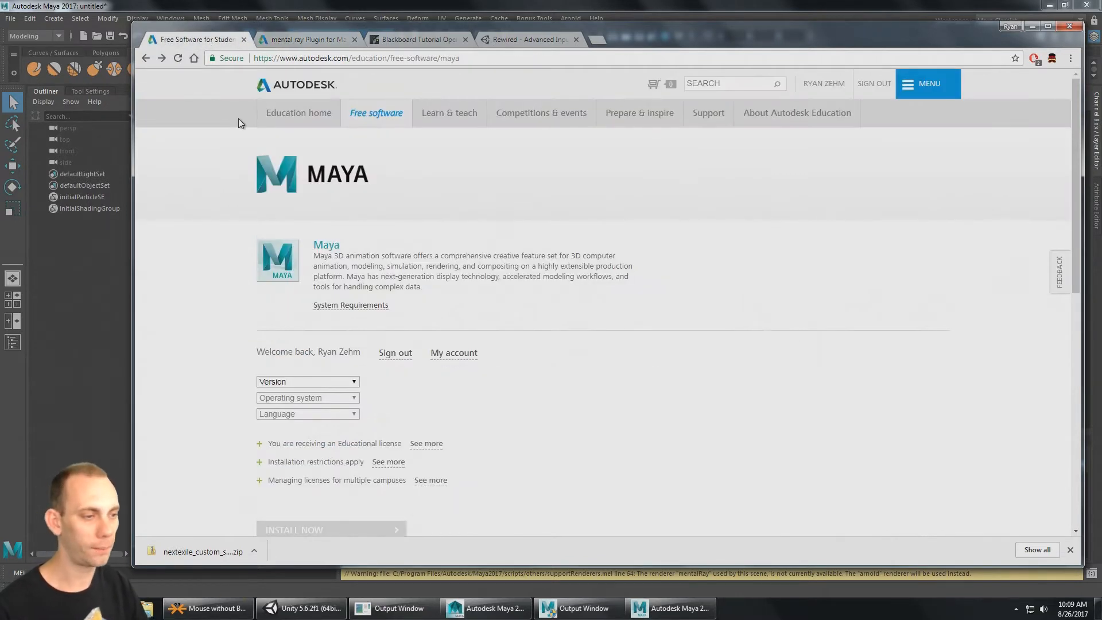
{"action": "left_click", "coordinate": [308, 381]}
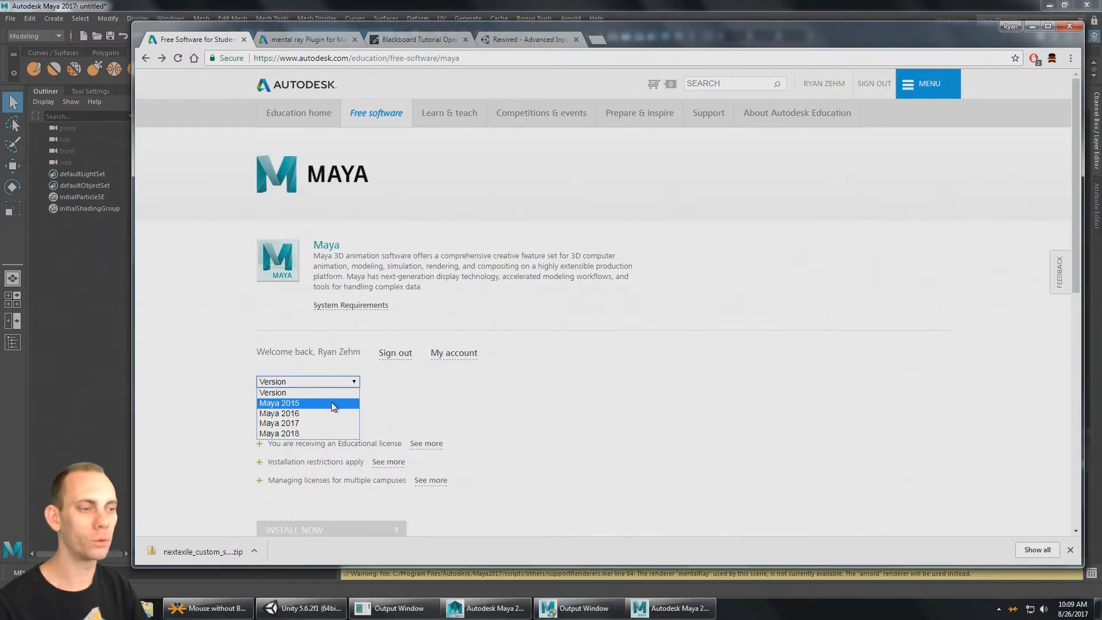
{"action": "left_click", "coordinate": [279, 403]}
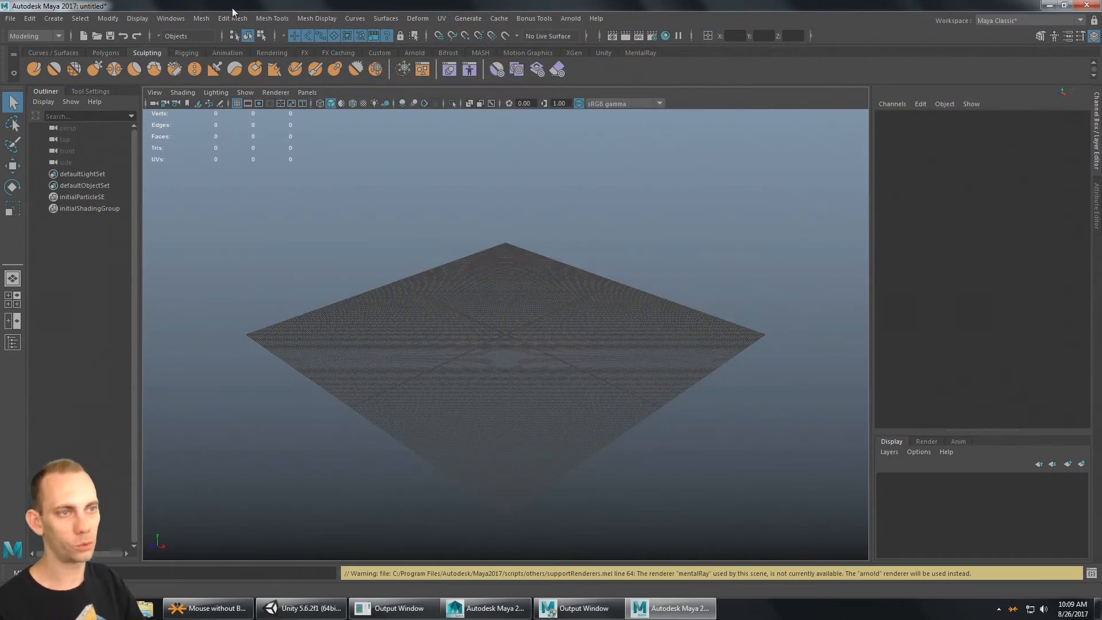
{"action": "left_click", "coordinate": [107, 17]}
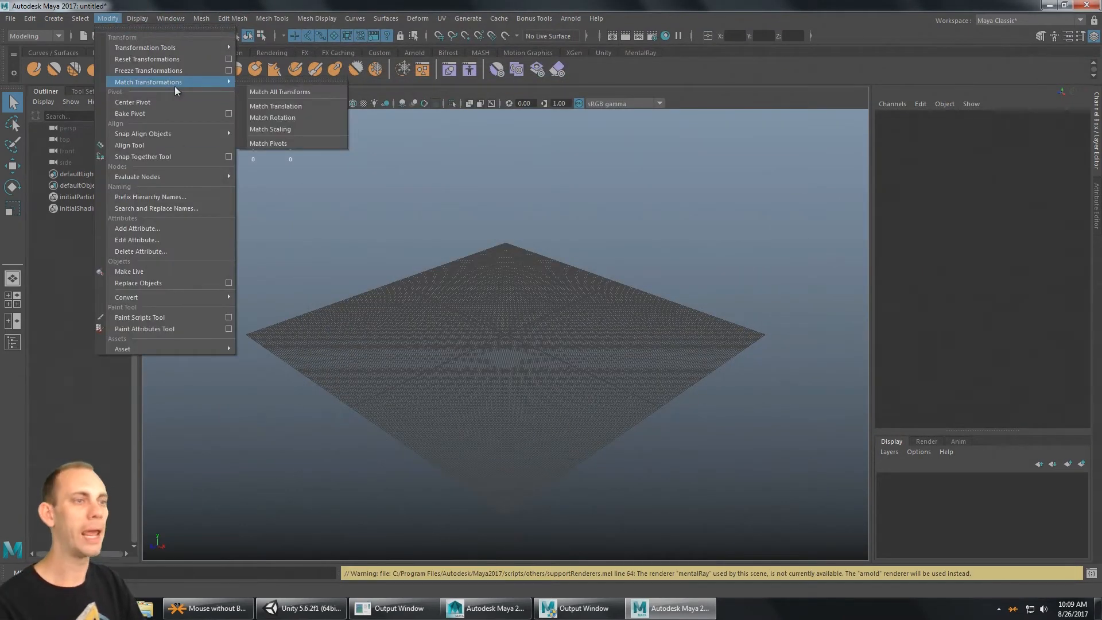
{"action": "mouse_move", "coordinate": [143, 156]}
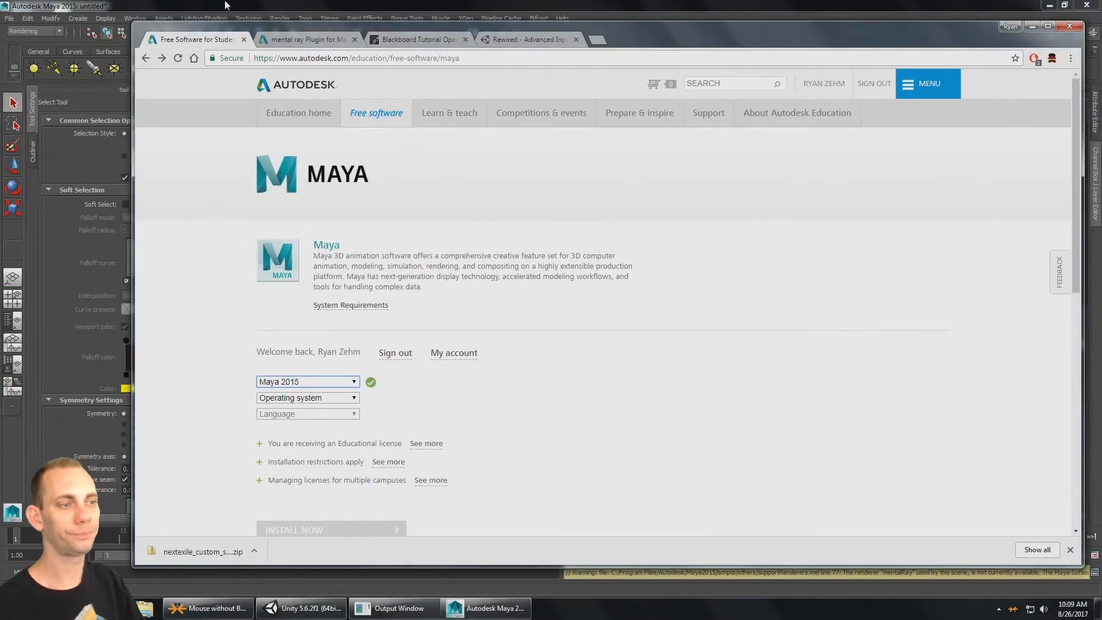
{"action": "left_click", "coordinate": [485, 608]}
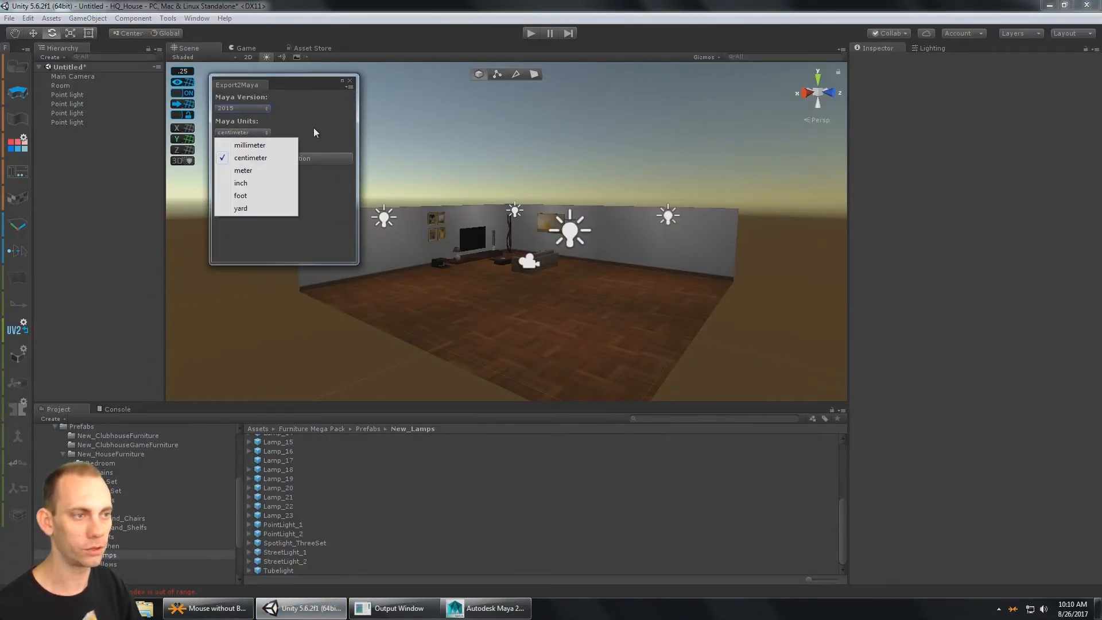
- Set Export2Maya units to centimeters and select the Room object
{"action": "left_click", "coordinate": [251, 157]}
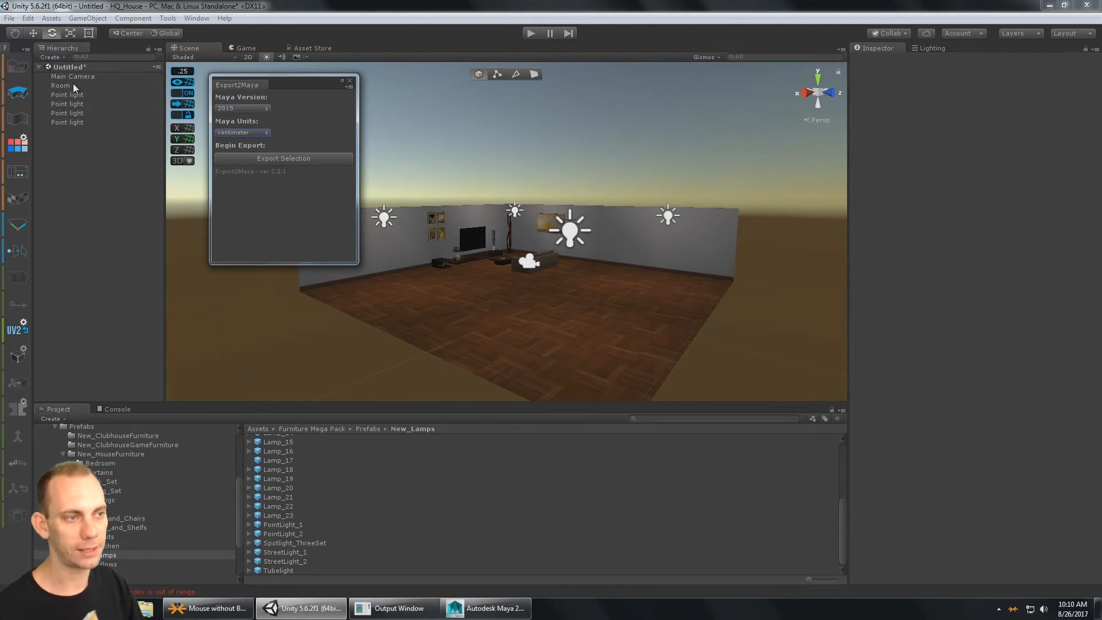
{"action": "left_click", "coordinate": [61, 85]}
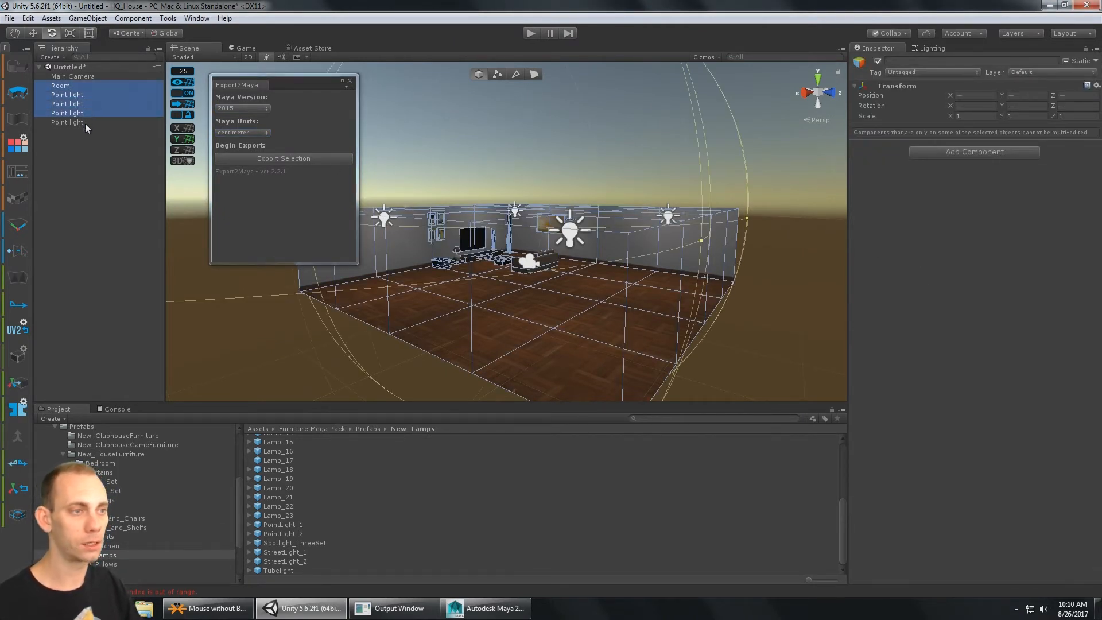
- Export the selection over the existing TutorialRoom.ma in the HQ_House folder
{"action": "left_click", "coordinate": [283, 159]}
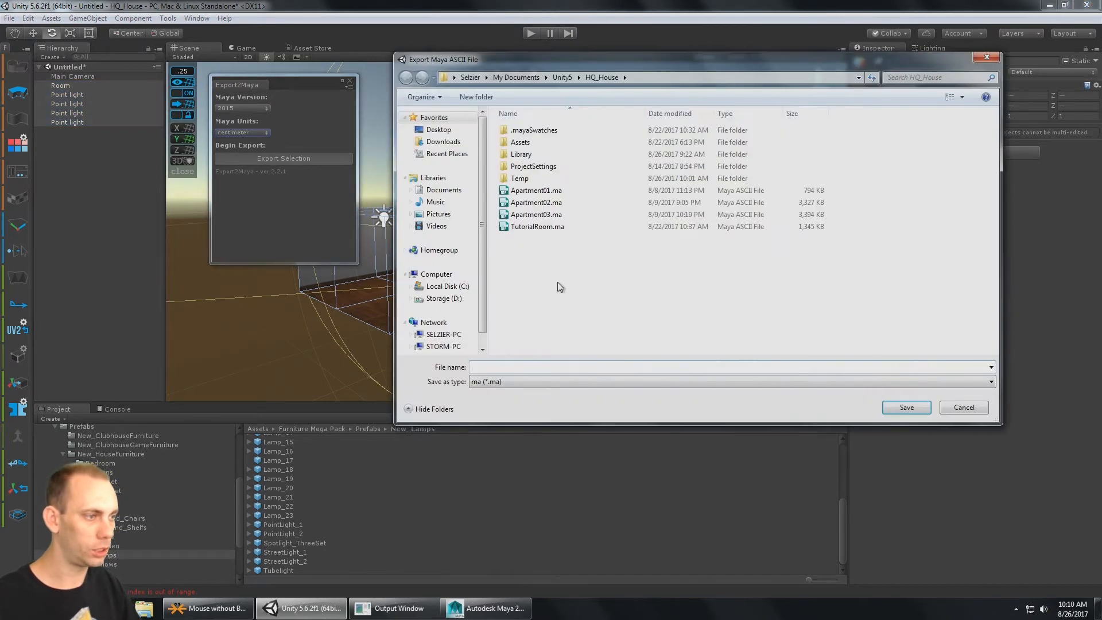
{"action": "left_click", "coordinate": [537, 226]}
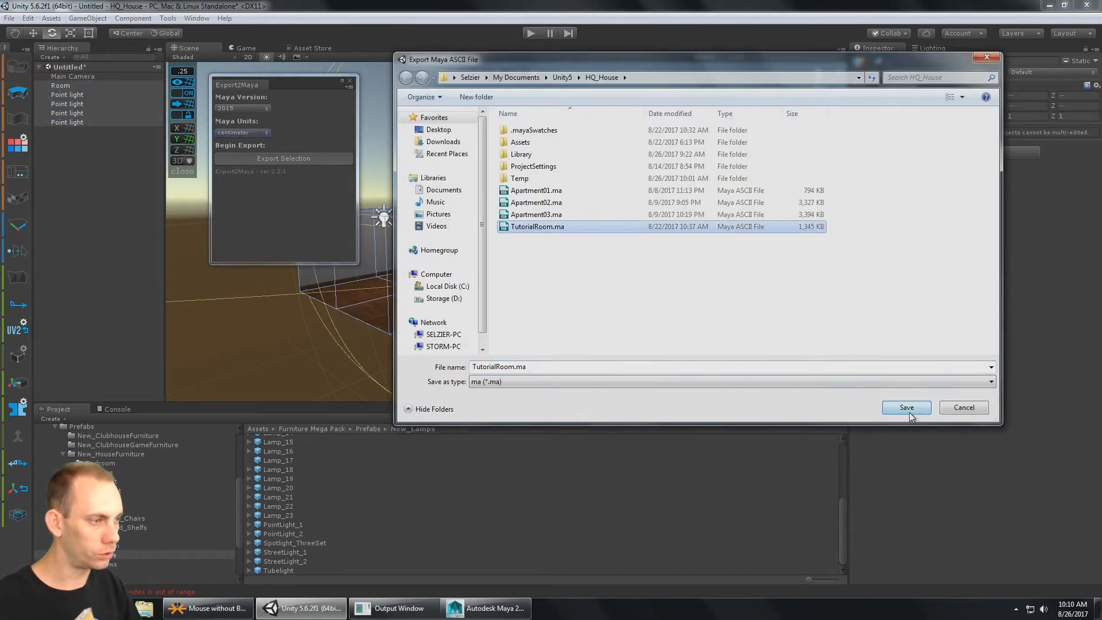
{"action": "left_click", "coordinate": [905, 407]}
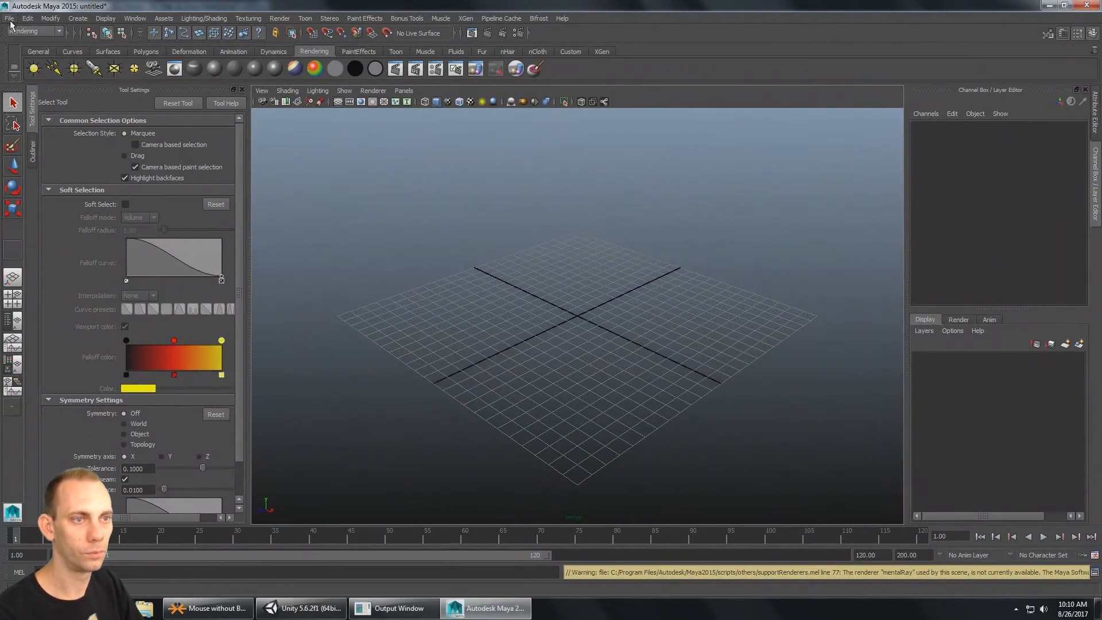
- Open TutorialRoom.ma from HQ_House, discarding the untitled scene
{"action": "left_click", "coordinate": [10, 18]}
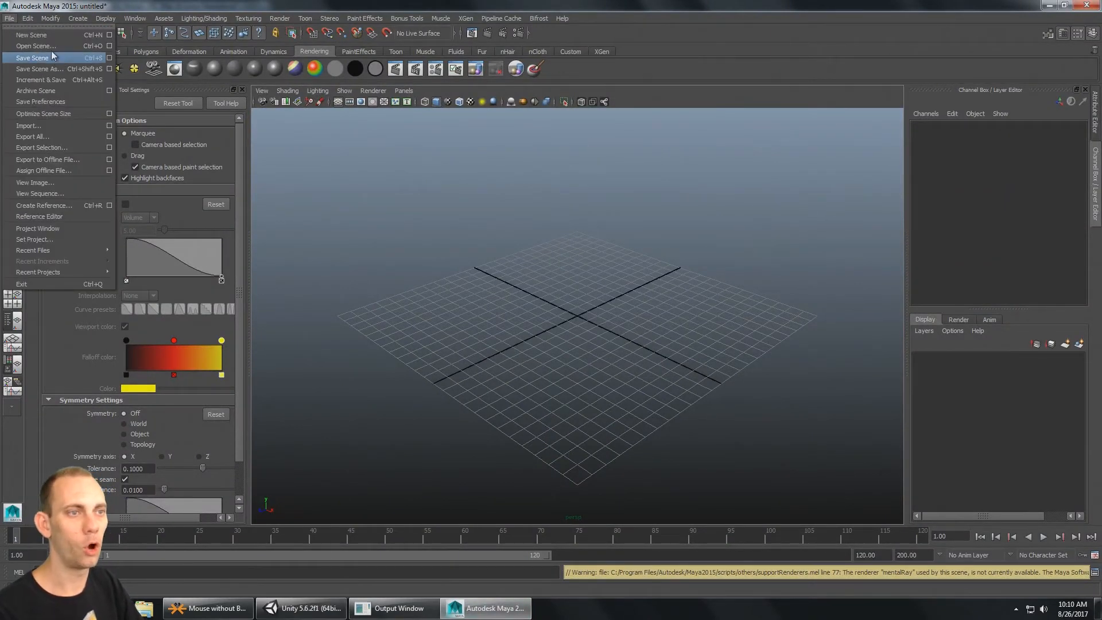
{"action": "left_click", "coordinate": [34, 46]}
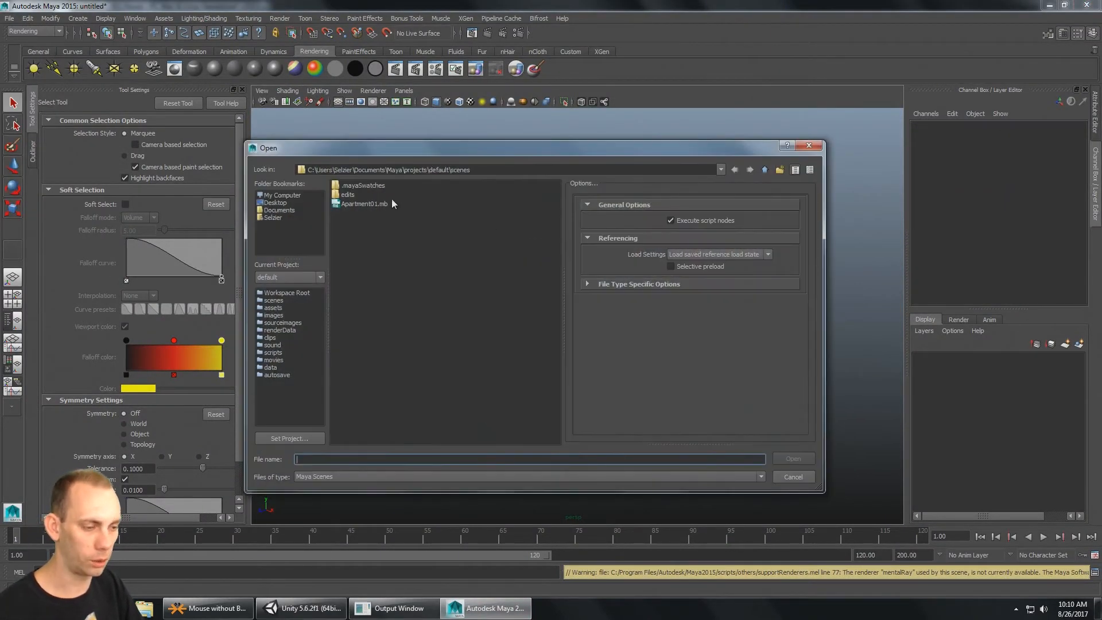
{"action": "left_click", "coordinate": [362, 286]}
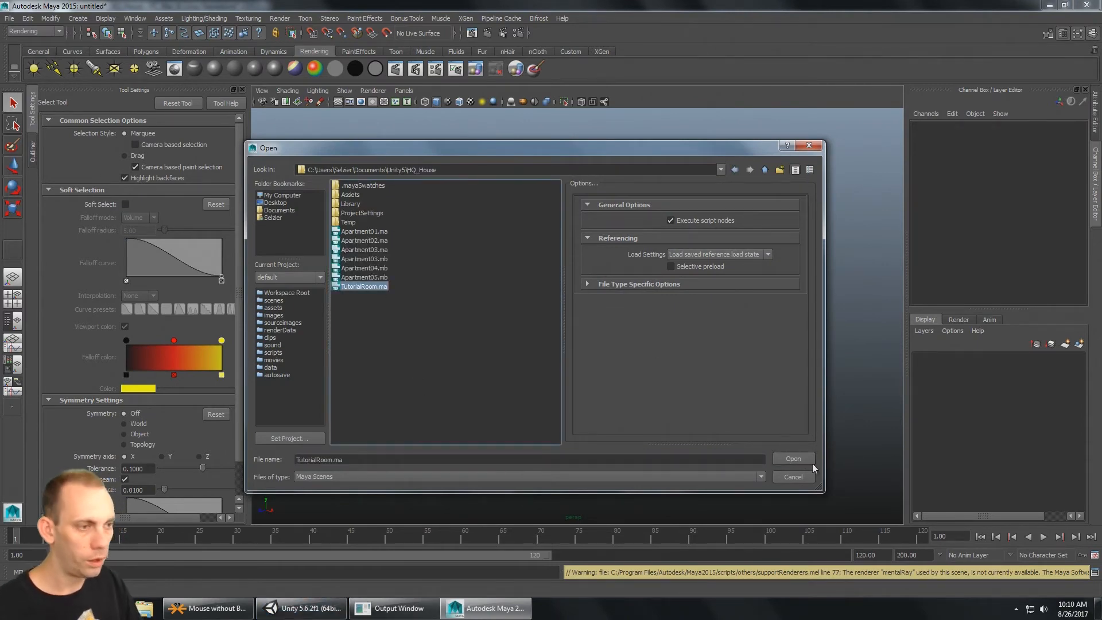
{"action": "left_click", "coordinate": [793, 458]}
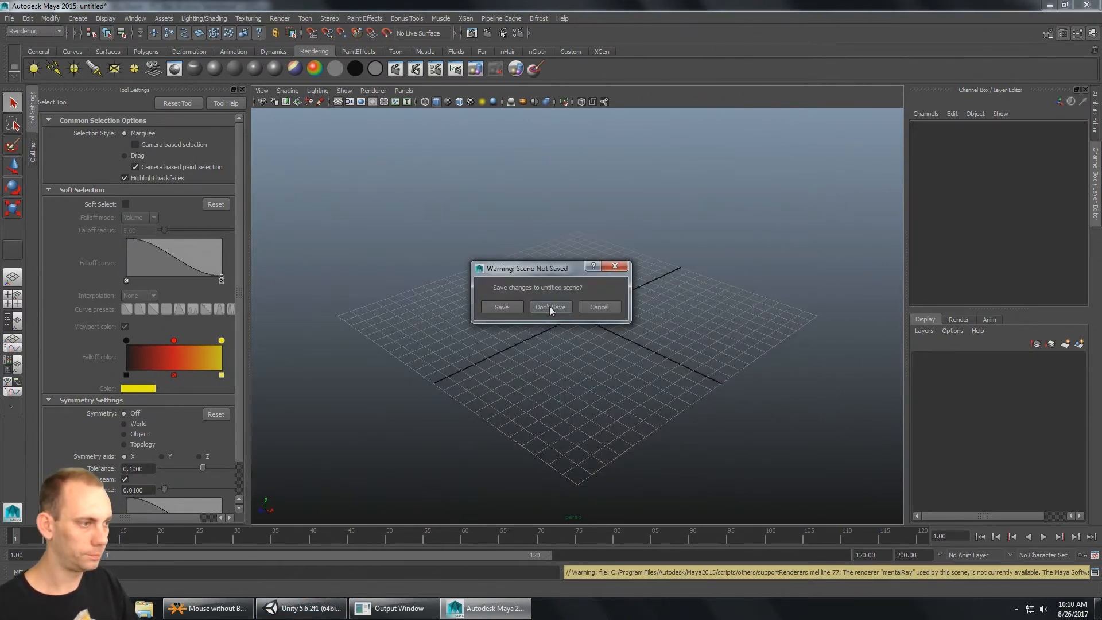
{"action": "left_click", "coordinate": [551, 307]}
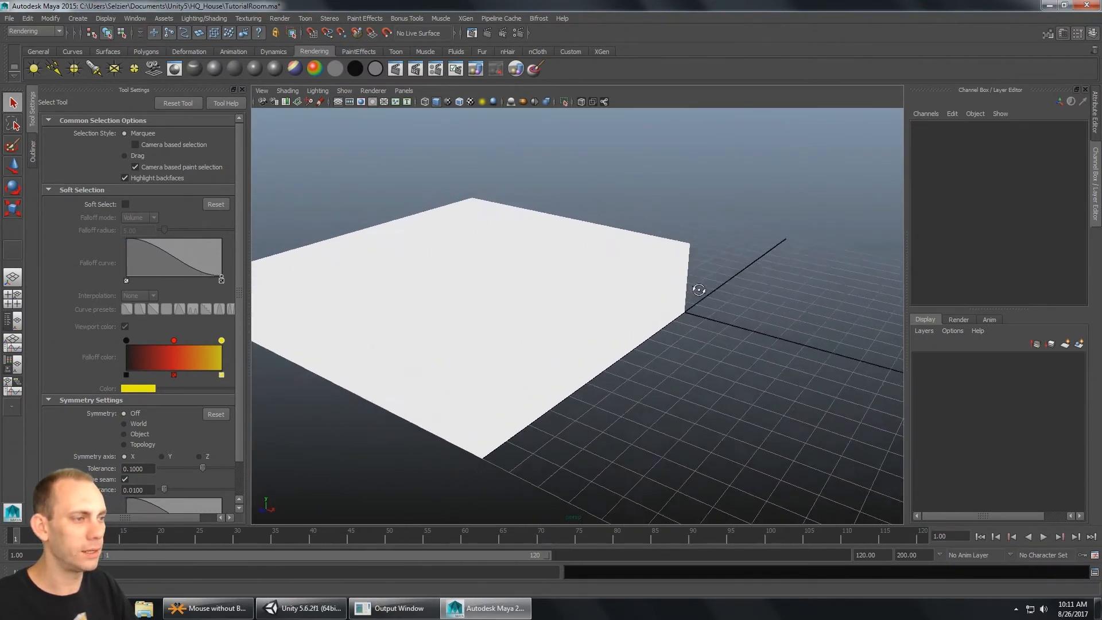
- Orbit around the room and enable backface culling to see inside
{"action": "left_click_drag", "start_coordinate": [699, 290], "coordinate": [811, 316]}
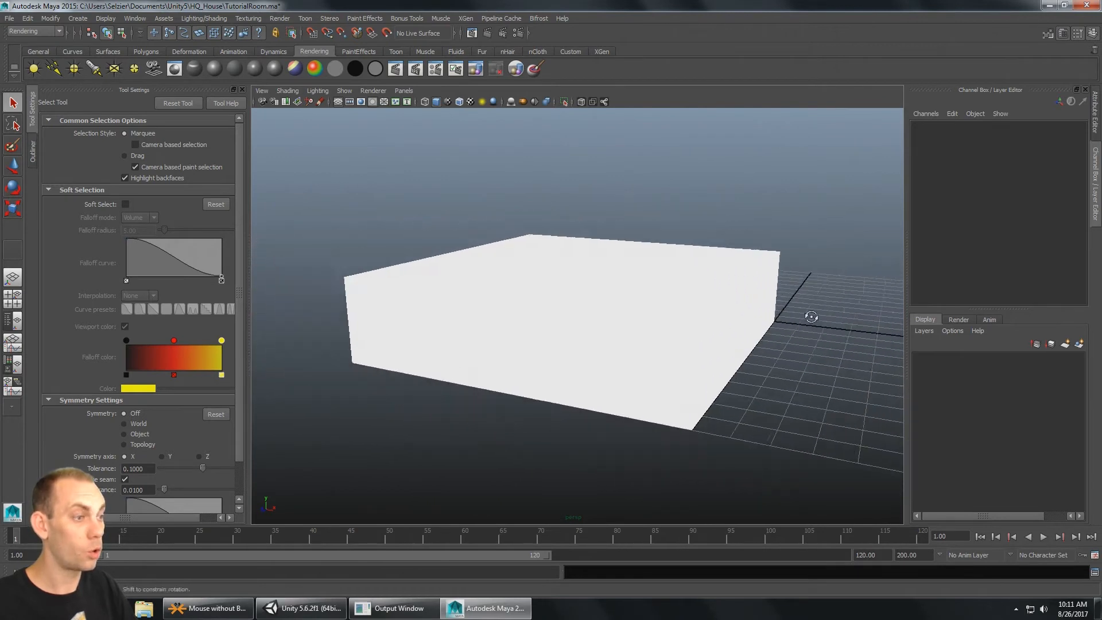
{"action": "left_click_drag", "start_coordinate": [811, 316], "coordinate": [639, 276]}
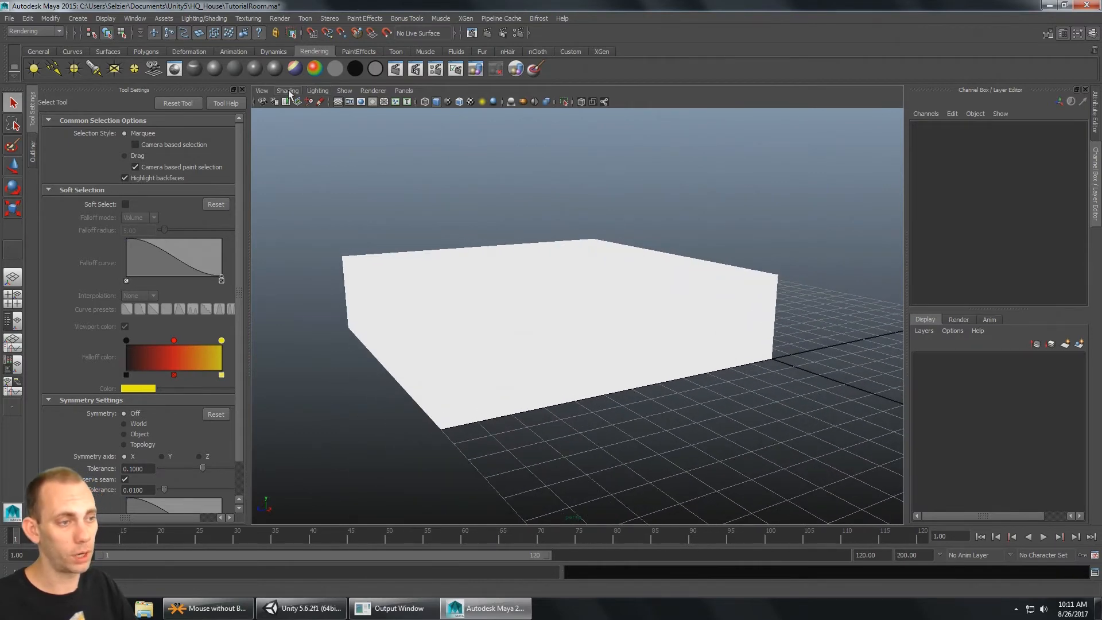
{"action": "left_click", "coordinate": [287, 90]}
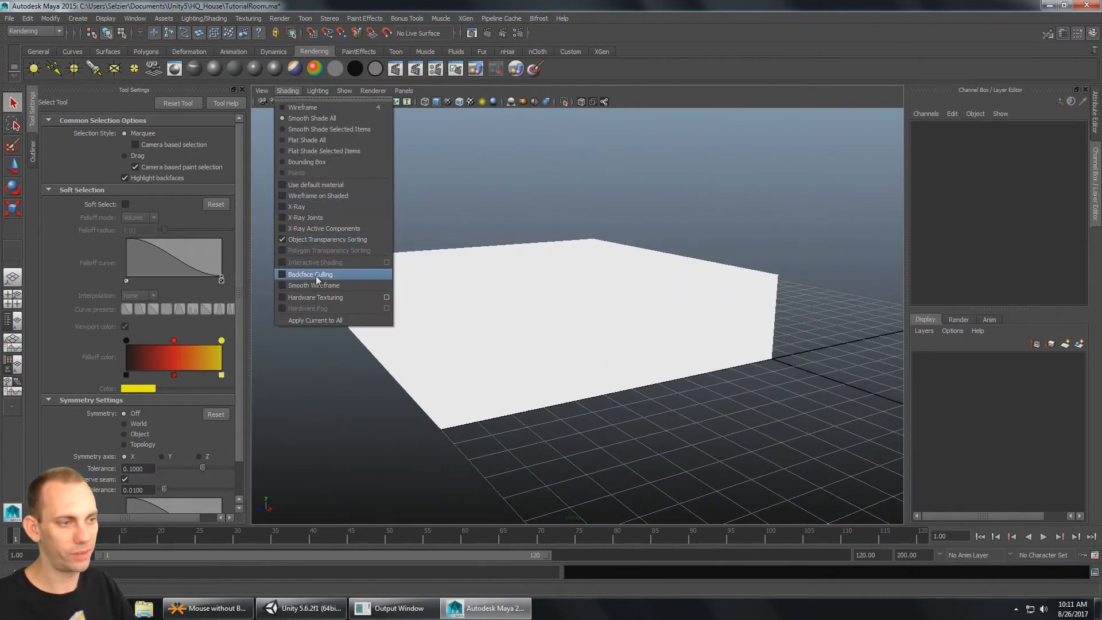
{"action": "left_click", "coordinate": [310, 274]}
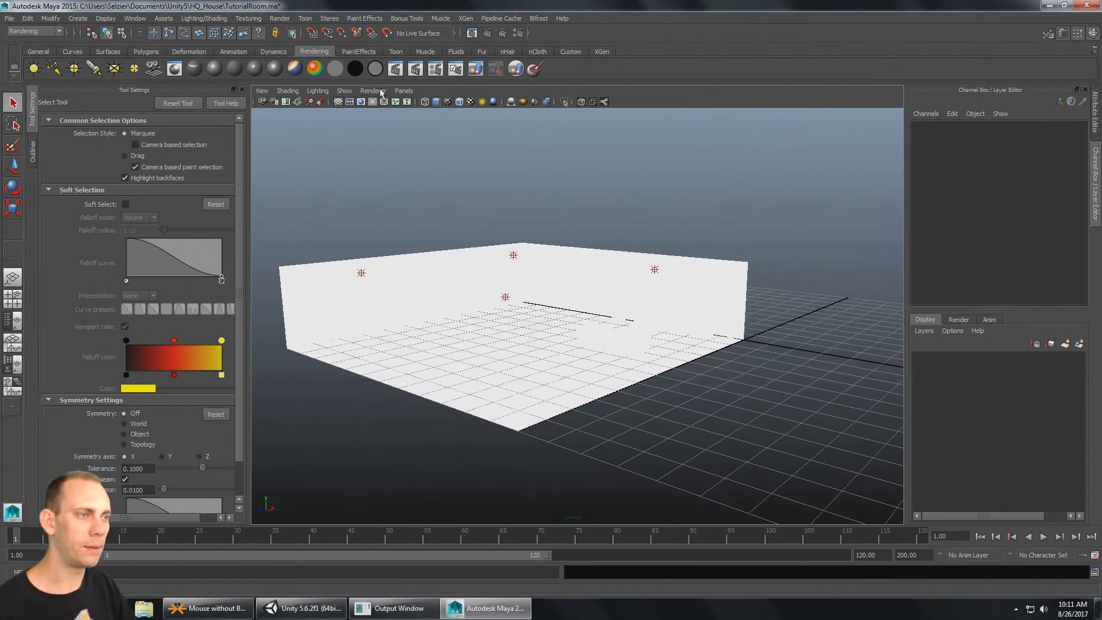
- Show textures using Legacy Default Viewport, orbit, then return to Viewport 2.0
{"action": "left_click", "coordinate": [372, 90]}
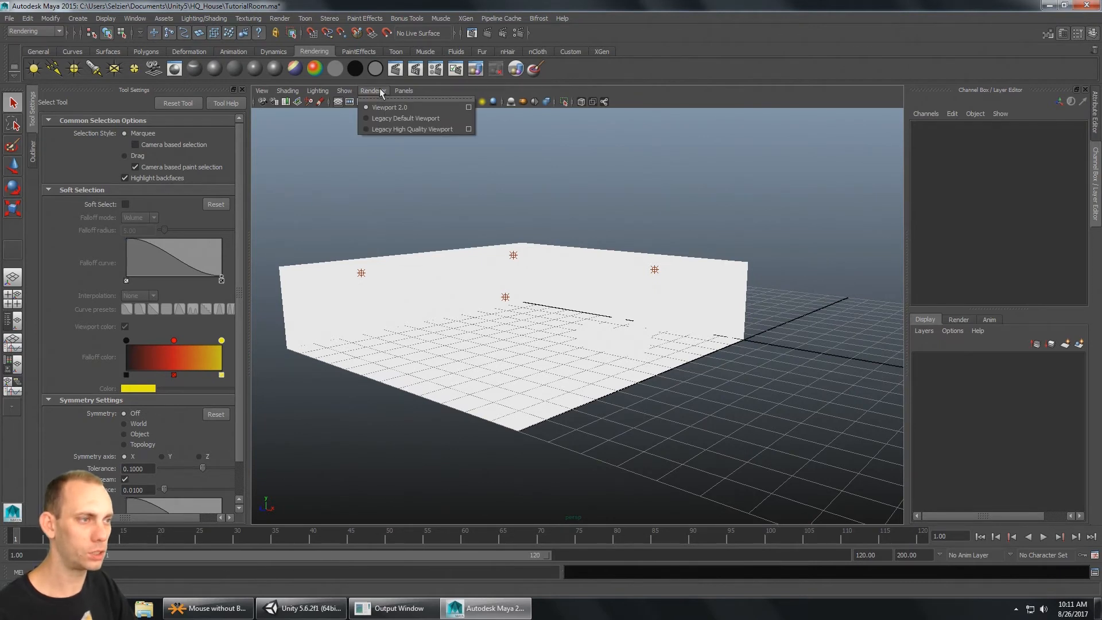
{"action": "mouse_move", "coordinate": [405, 118]}
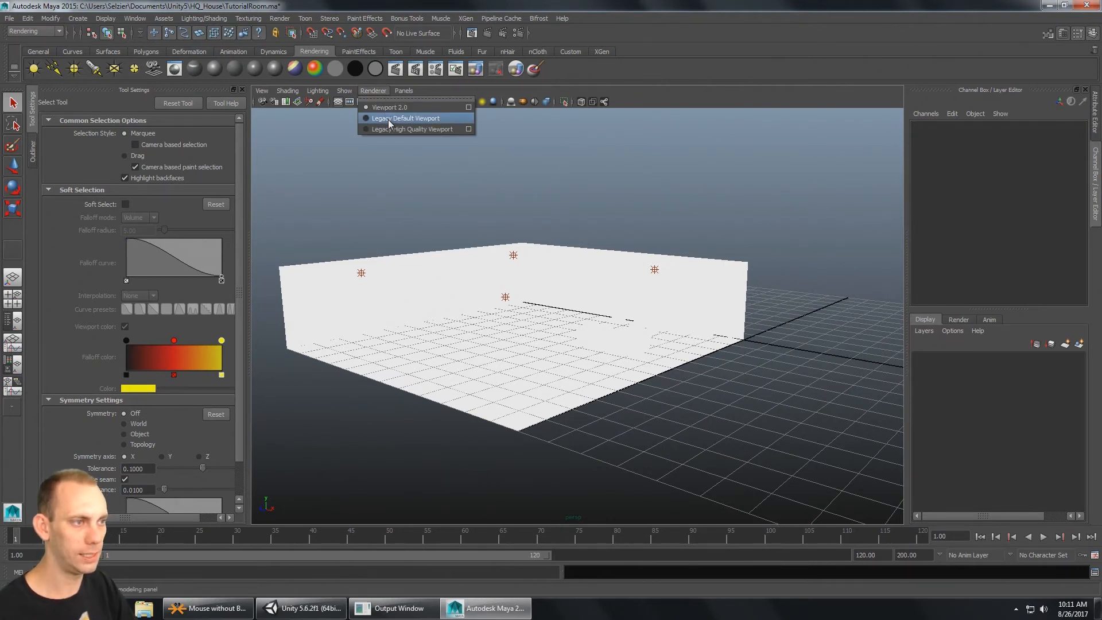
{"action": "left_click", "coordinate": [407, 119]}
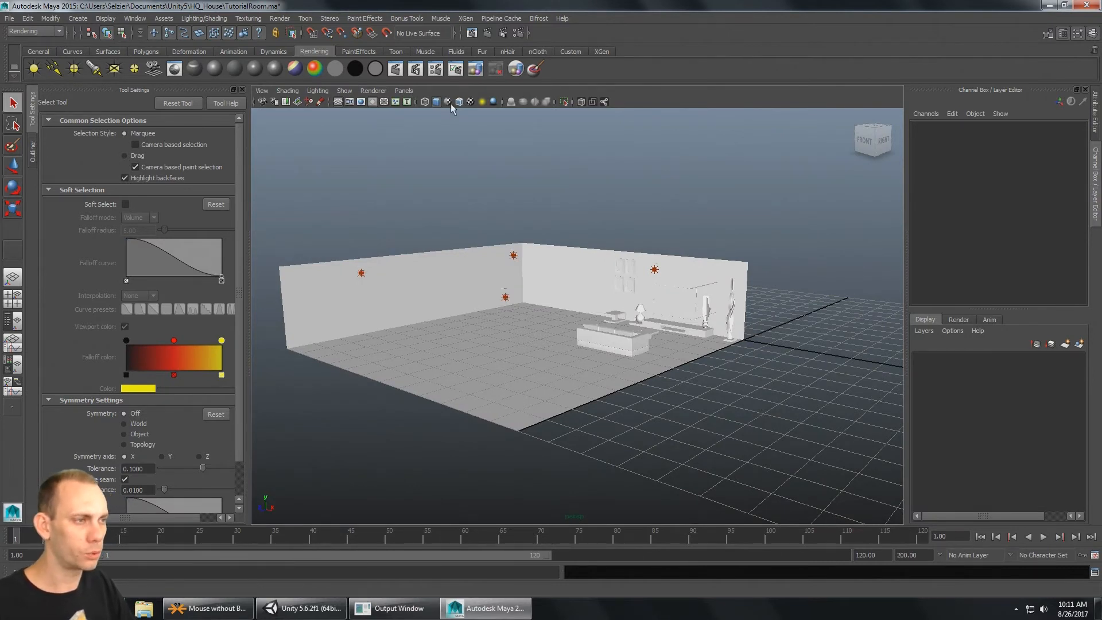
{"action": "mouse_move", "coordinate": [470, 102]}
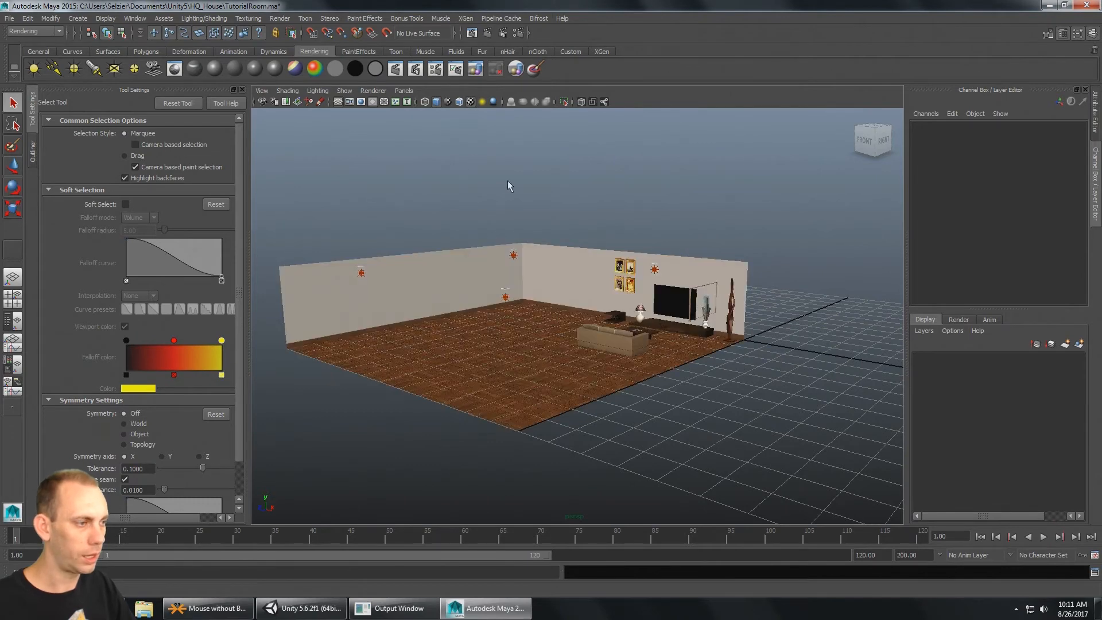
{"action": "left_click_drag", "start_coordinate": [510, 186], "coordinate": [583, 189]}
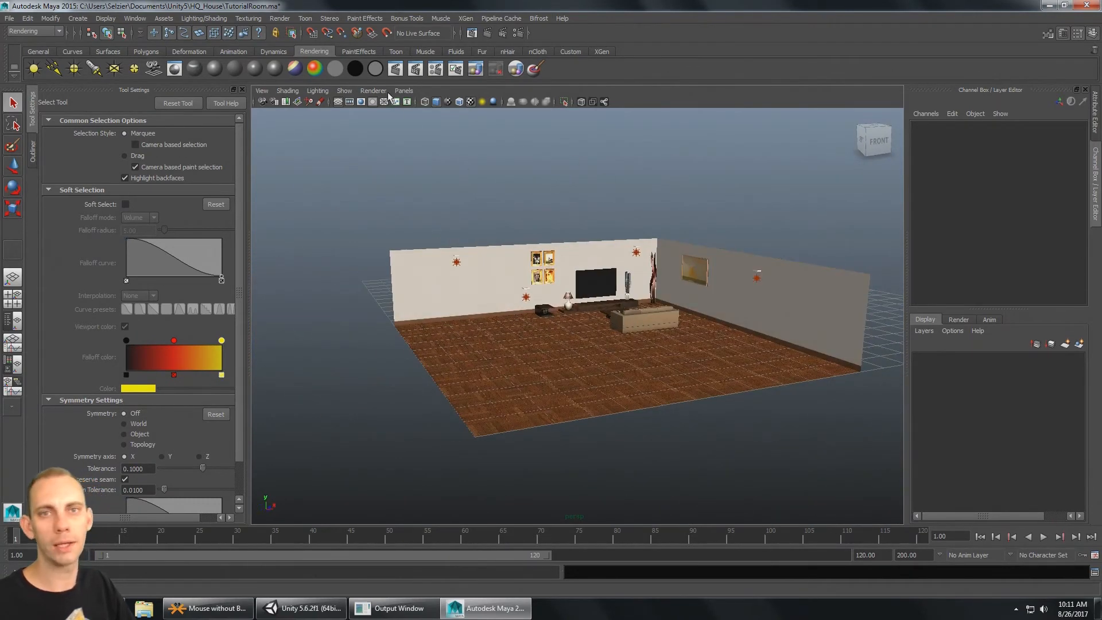
{"action": "left_click", "coordinate": [373, 90]}
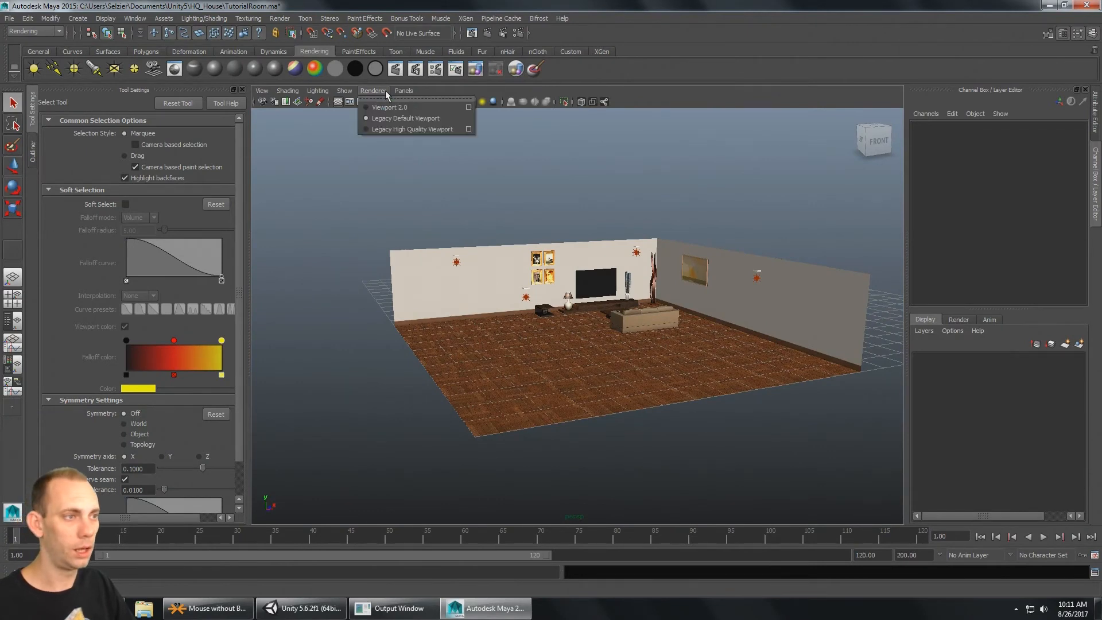
{"action": "mouse_move", "coordinate": [389, 107]}
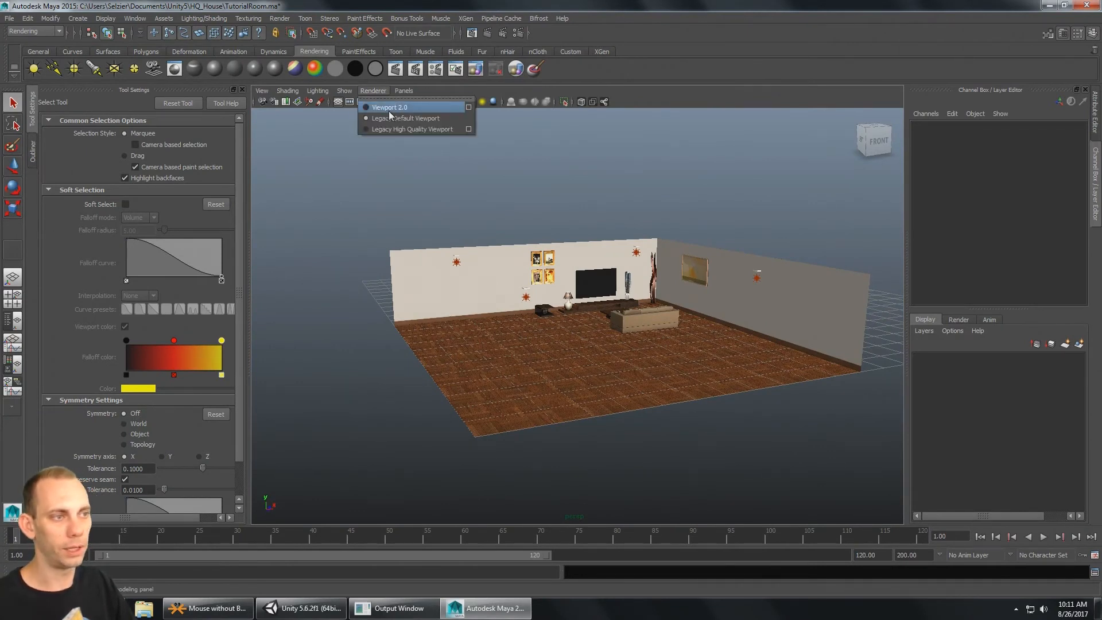
{"action": "left_click", "coordinate": [407, 118]}
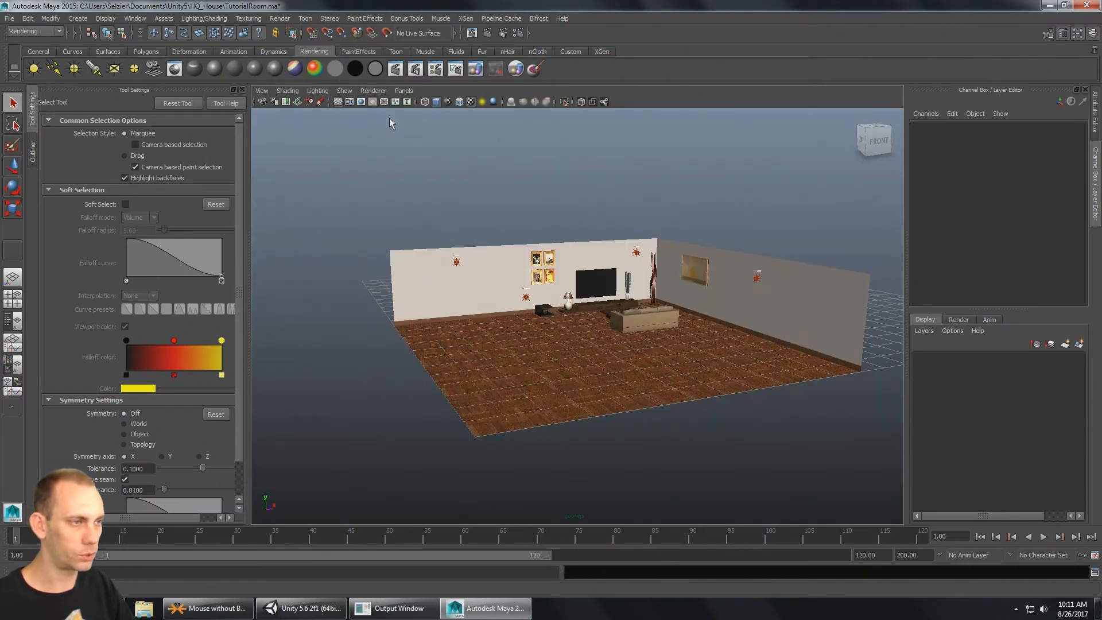
{"action": "left_click", "coordinate": [373, 90]}
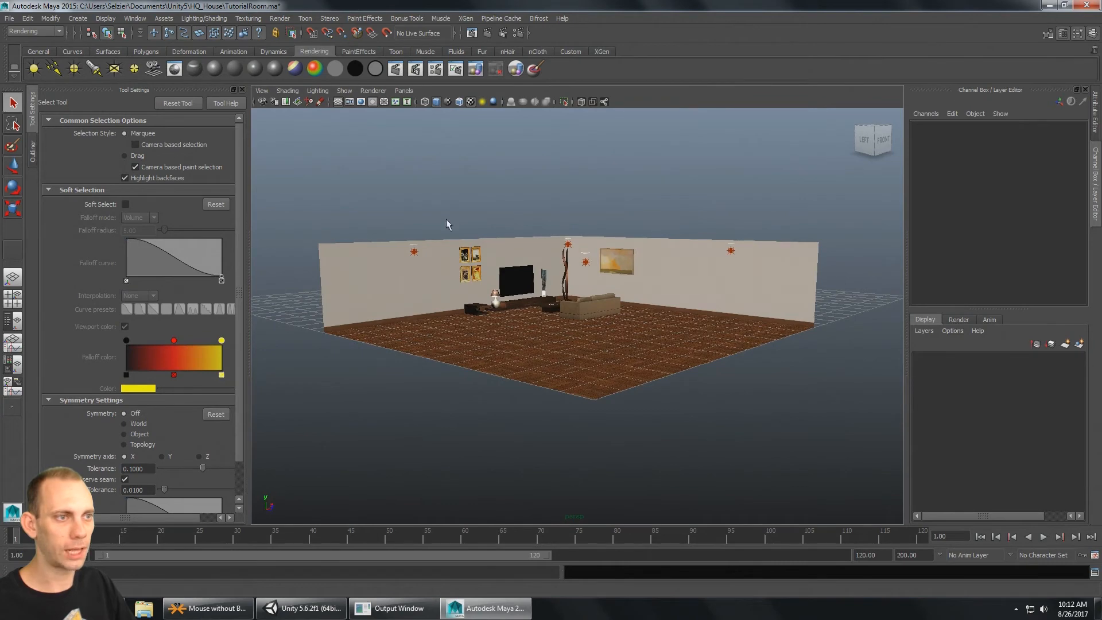
{"action": "mouse_move", "coordinate": [473, 255]}
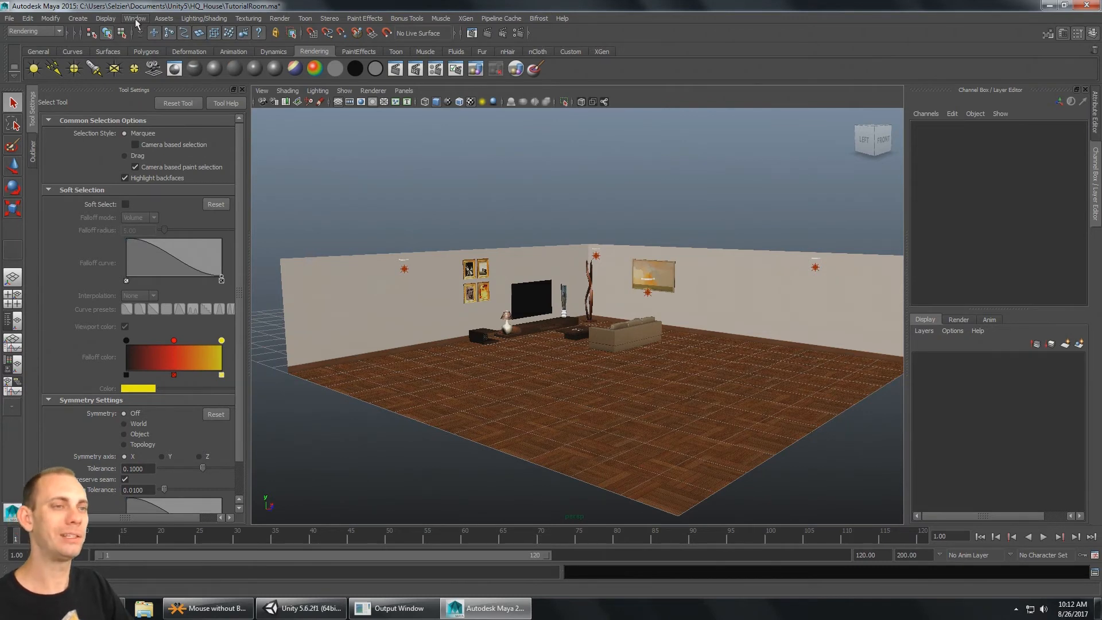
- Open Hypershade from Window > Rendering Editors
{"action": "left_click", "coordinate": [134, 18]}
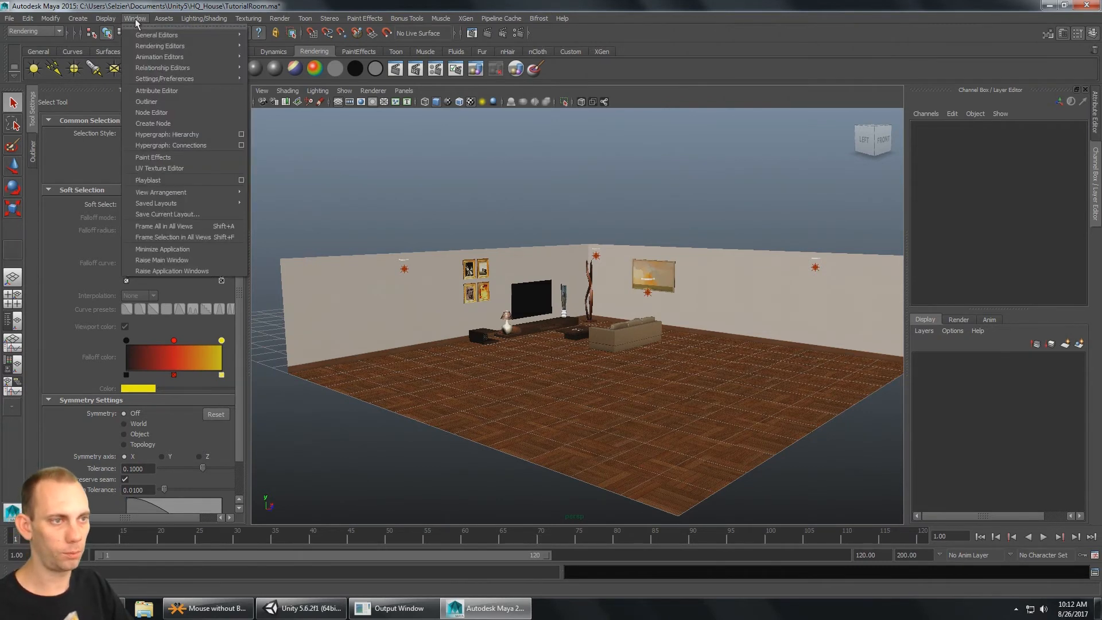
{"action": "mouse_move", "coordinate": [183, 78]}
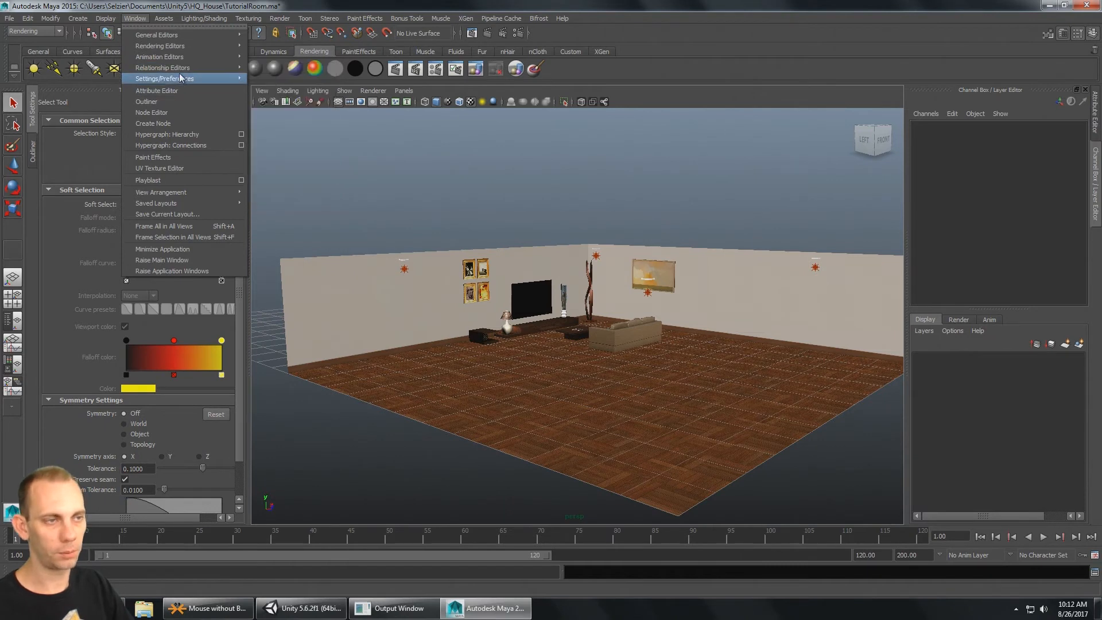
{"action": "mouse_move", "coordinate": [179, 130]}
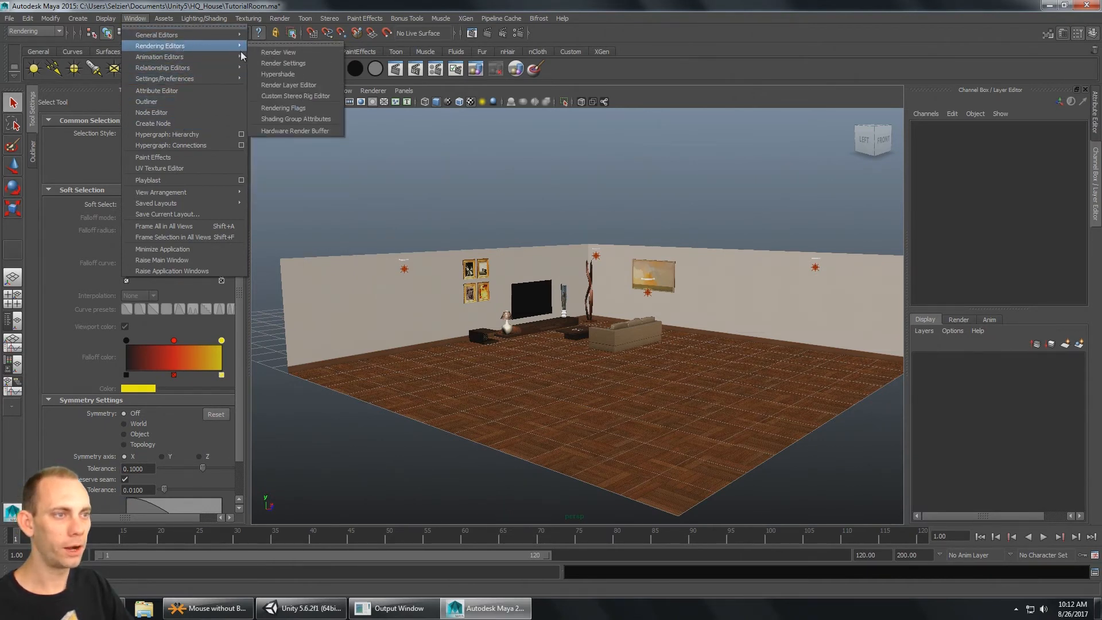
{"action": "left_click", "coordinate": [277, 74]}
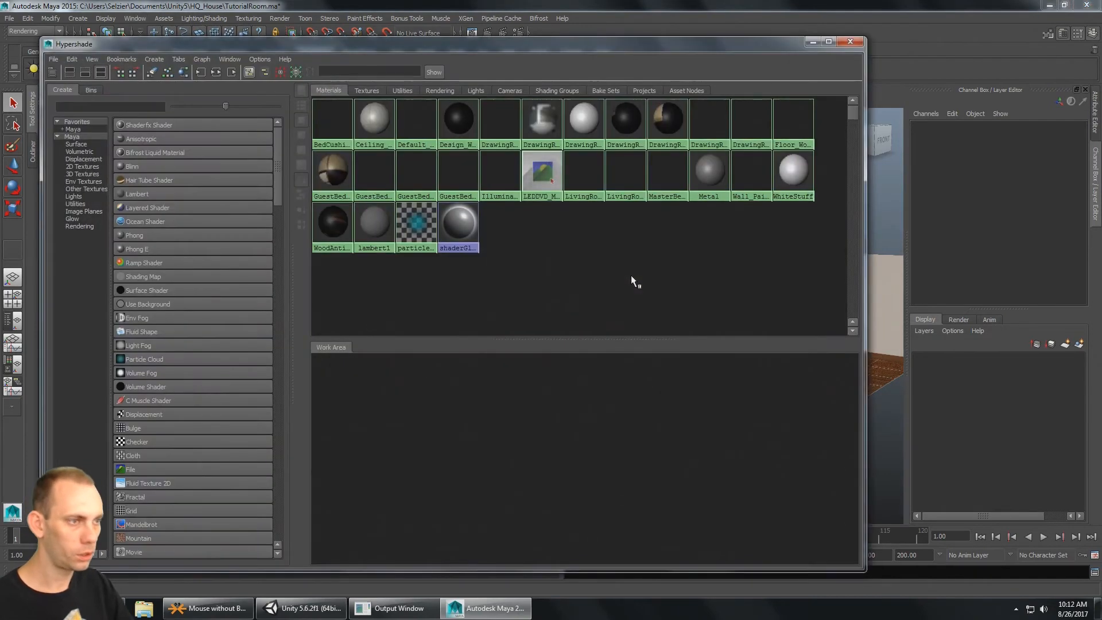
- Convert BedCushionCloth_LongPillow to Lambert with diffuse raised to 1.0
{"action": "left_click", "coordinate": [332, 119]}
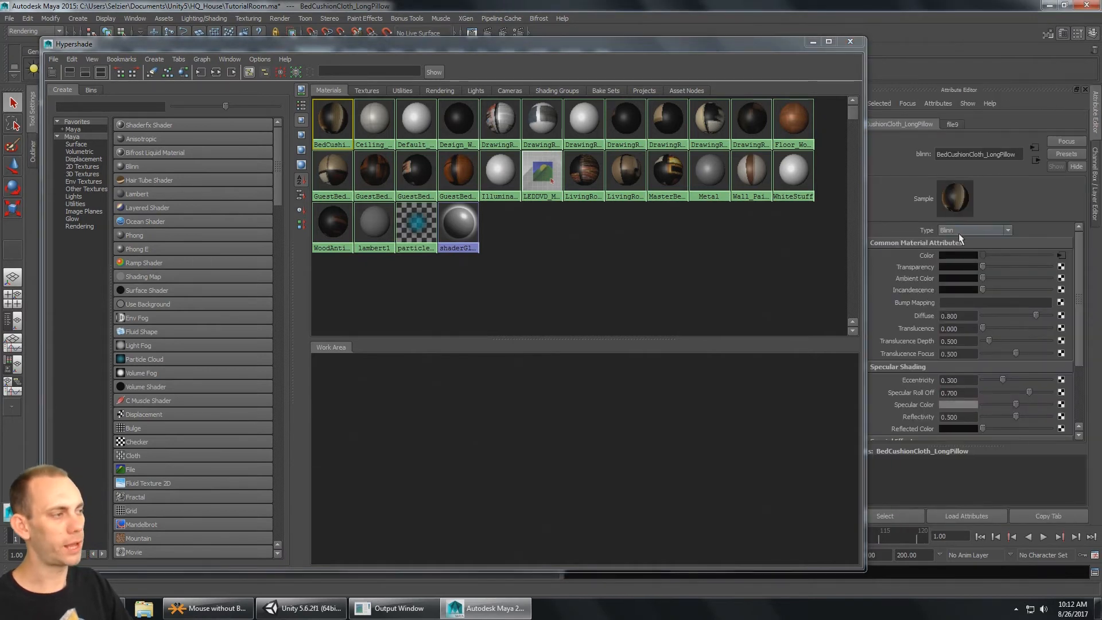
{"action": "mouse_move", "coordinate": [996, 234]}
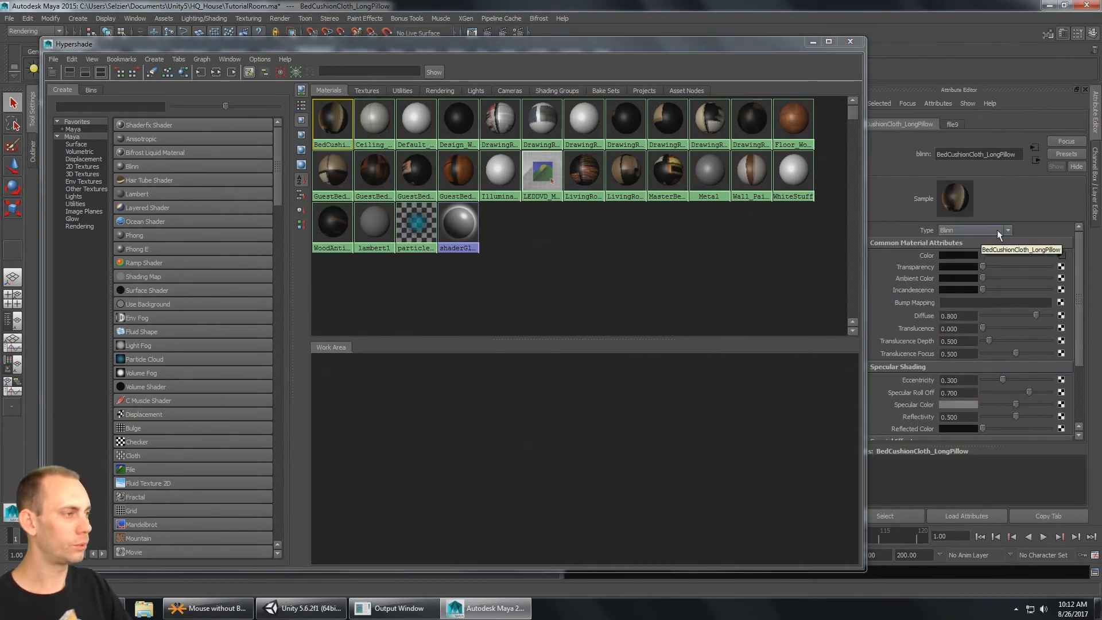
{"action": "left_click", "coordinate": [1007, 230]}
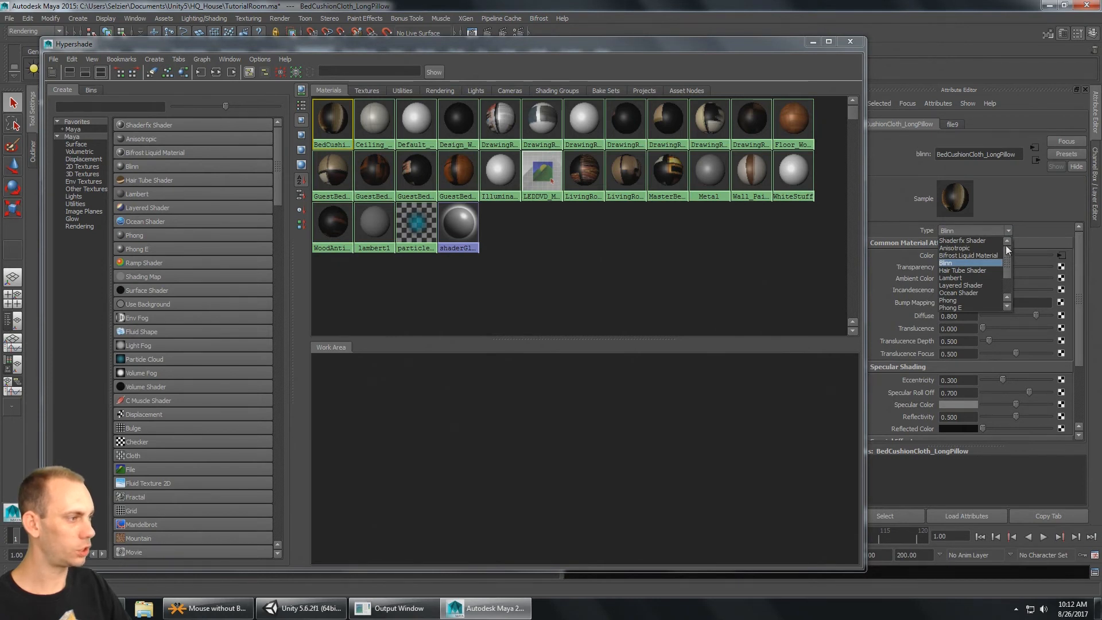
{"action": "left_click", "coordinate": [949, 269]}
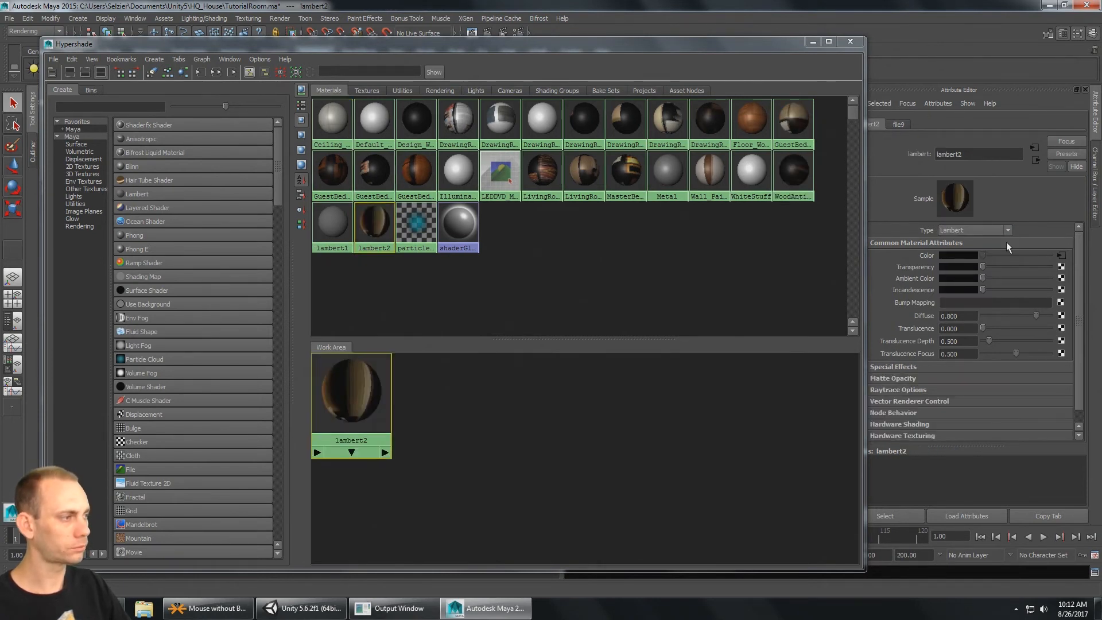
{"action": "mouse_move", "coordinate": [1031, 322]}
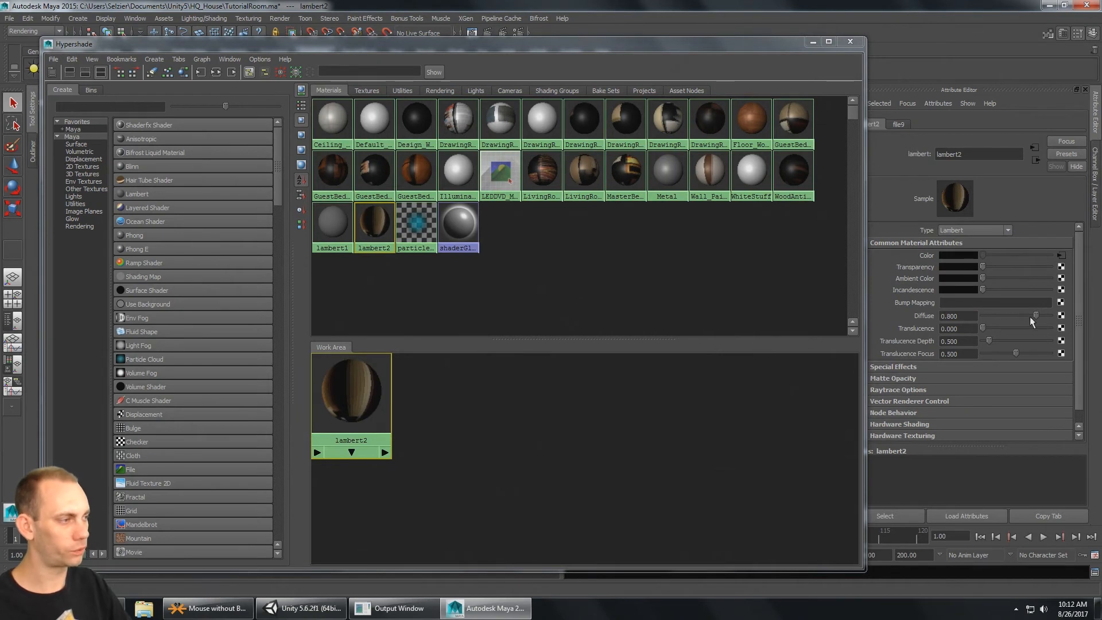
{"action": "left_click_drag", "start_coordinate": [1015, 315], "coordinate": [1058, 316]}
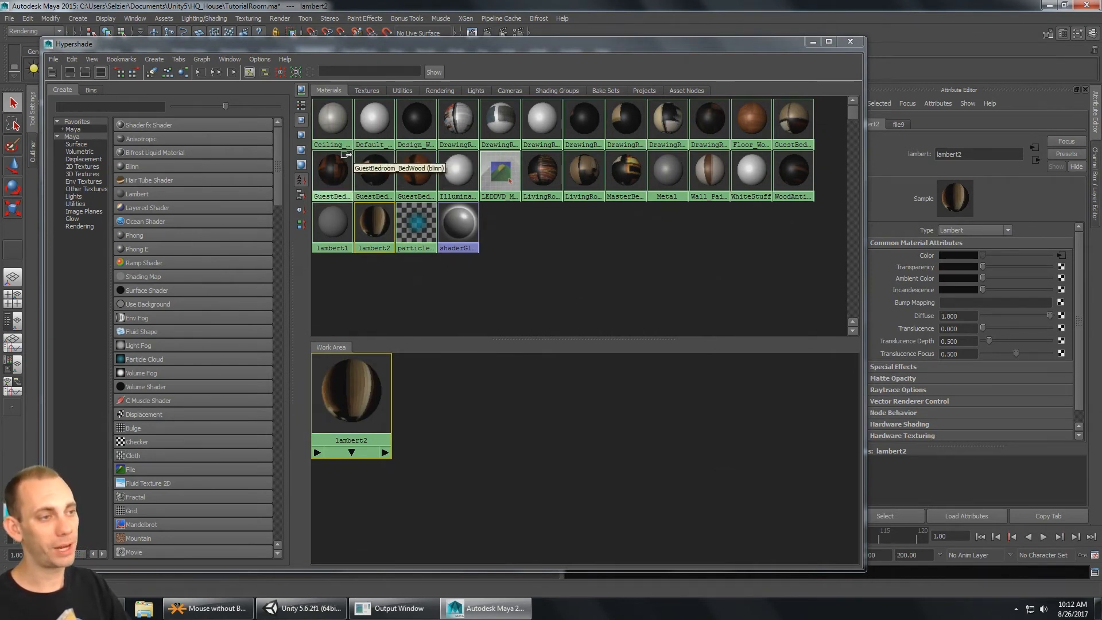
- Convert Ceiling_OfficeCeiling_1k_d to Lambert with diffuse 1.0
{"action": "left_click", "coordinate": [332, 119]}
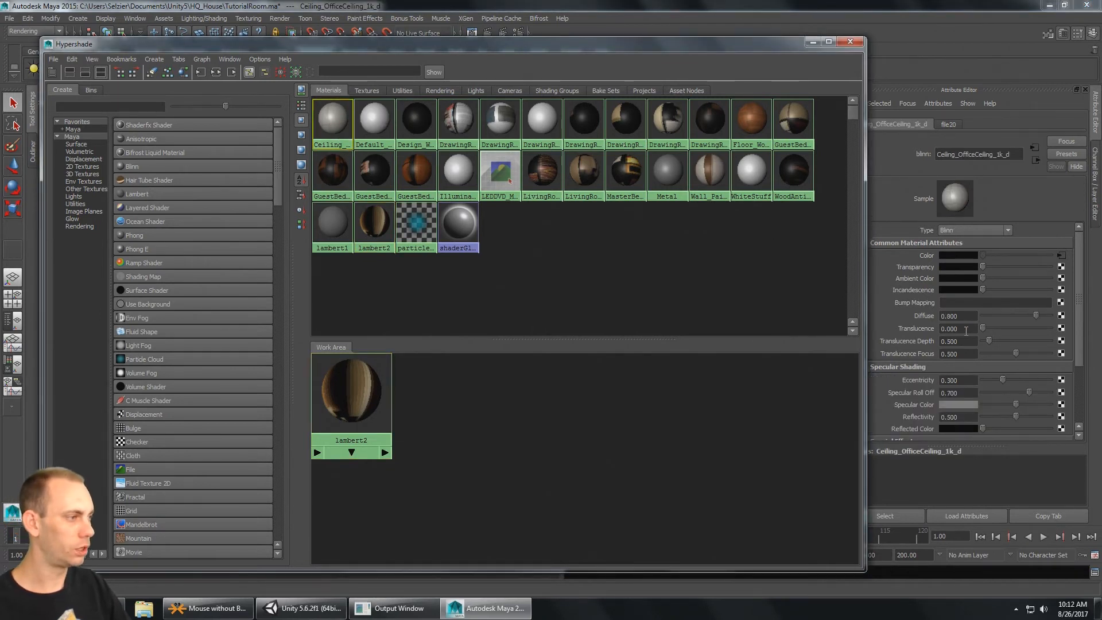
{"action": "left_click", "coordinate": [1004, 230]}
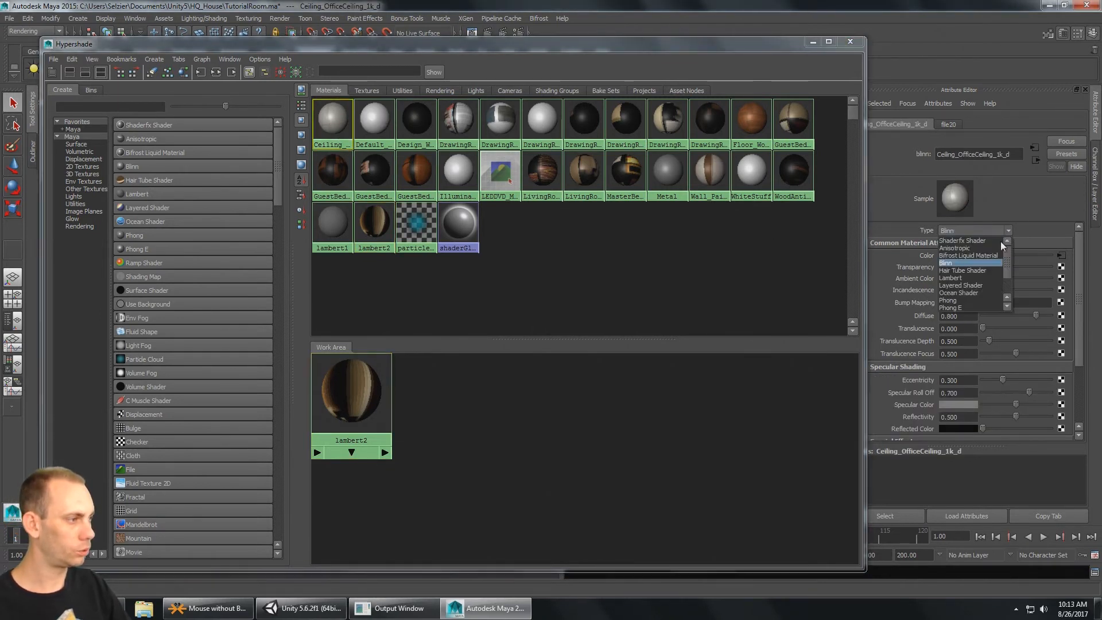
{"action": "left_click", "coordinate": [949, 269]}
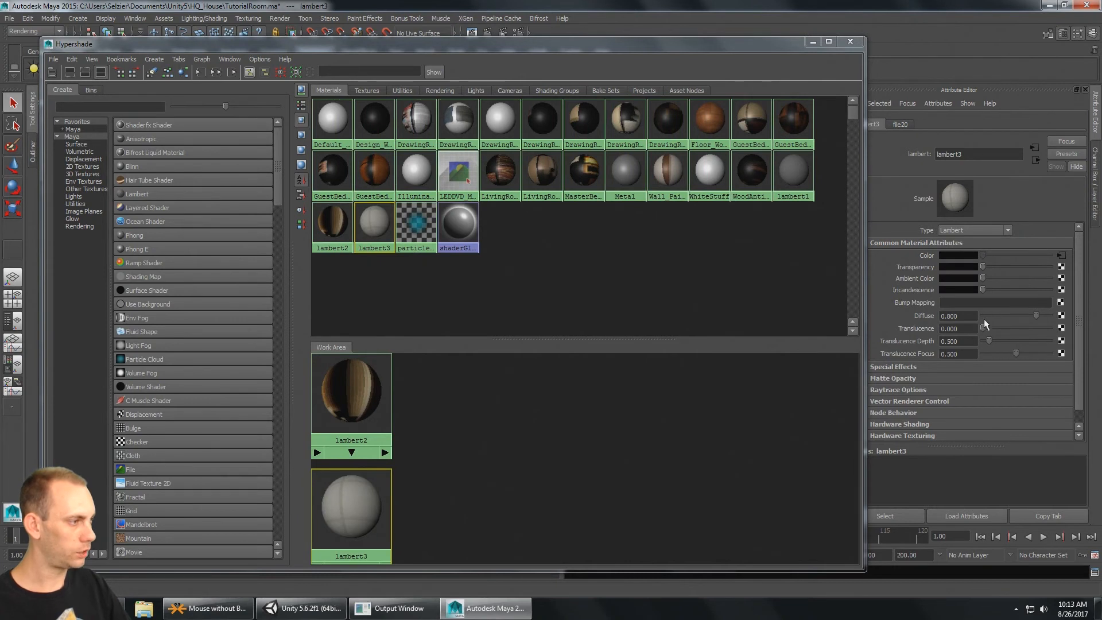
{"action": "left_click_drag", "start_coordinate": [1027, 315], "coordinate": [1061, 316]}
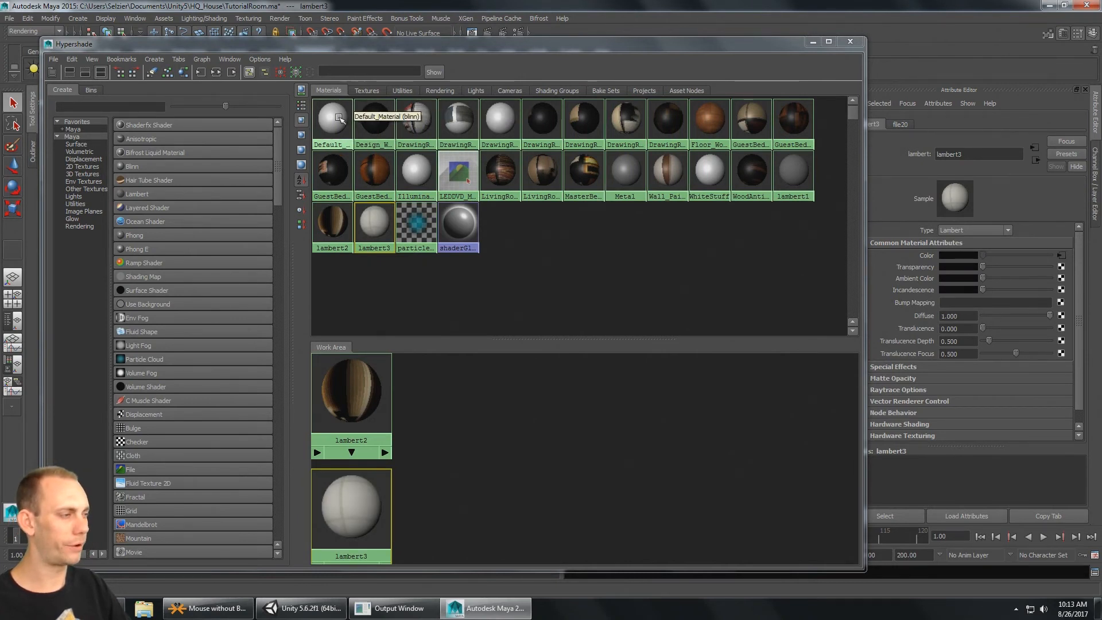
{"action": "left_click", "coordinate": [332, 117]}
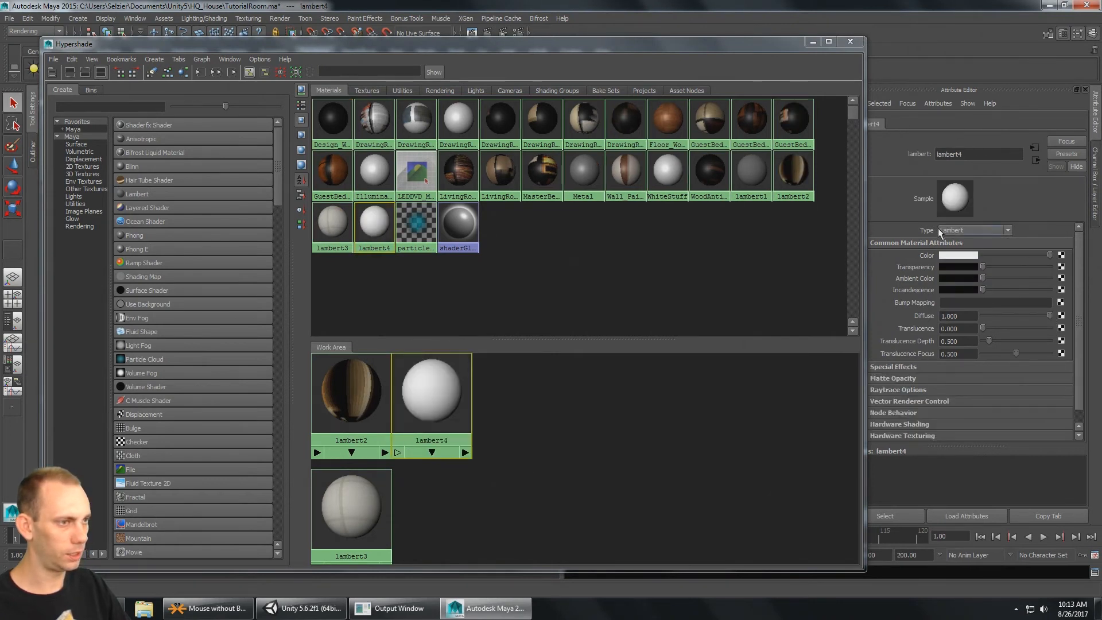
- Convert the remaining Blinn materials, then inspect lambert8, lambert1 and lambert13
{"action": "left_click", "coordinate": [331, 118]}
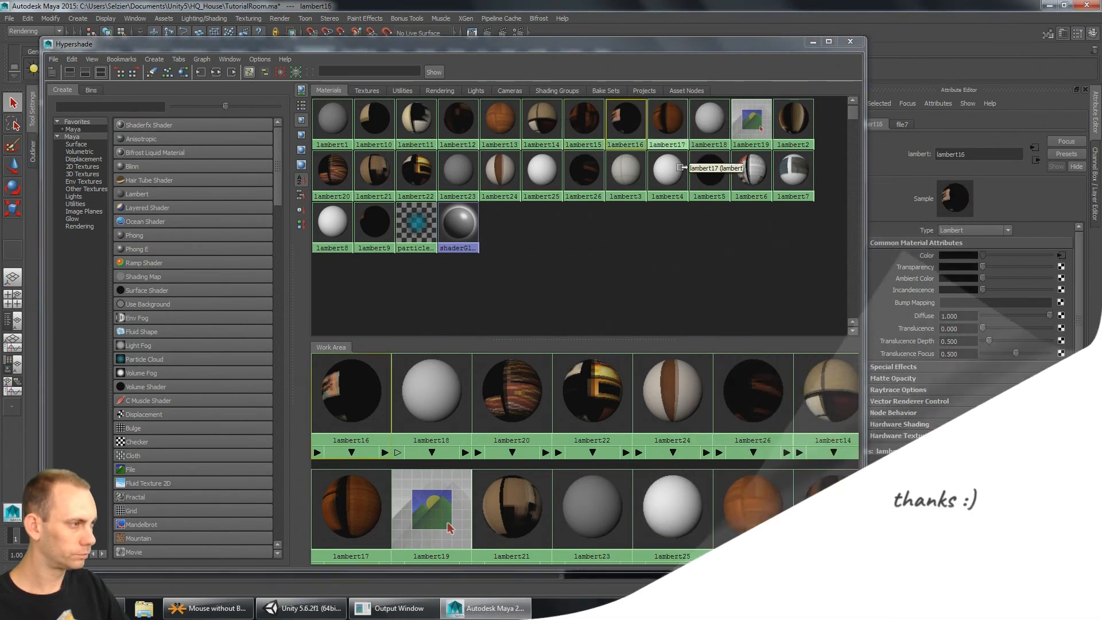
{"action": "left_click", "coordinate": [331, 221]}
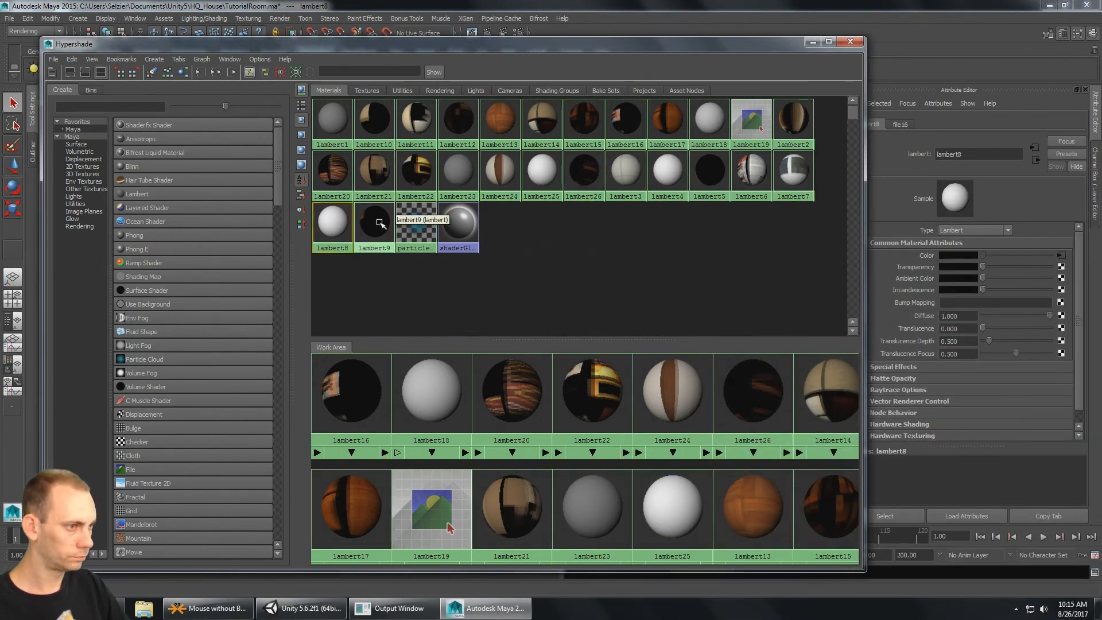
{"action": "left_click", "coordinate": [332, 118]}
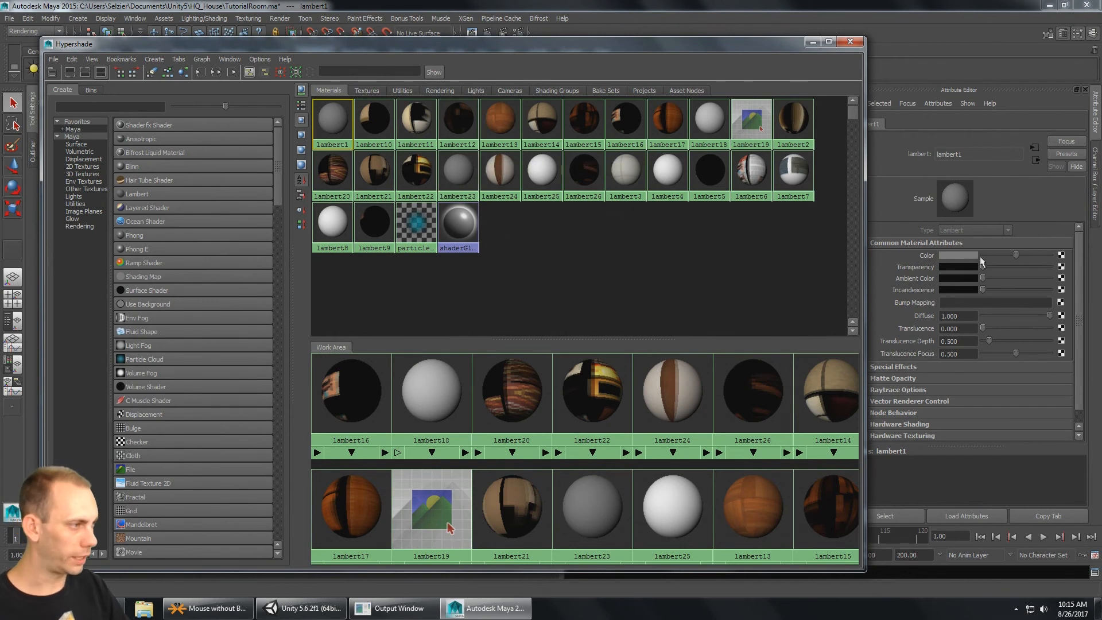
{"action": "left_click", "coordinate": [499, 116]}
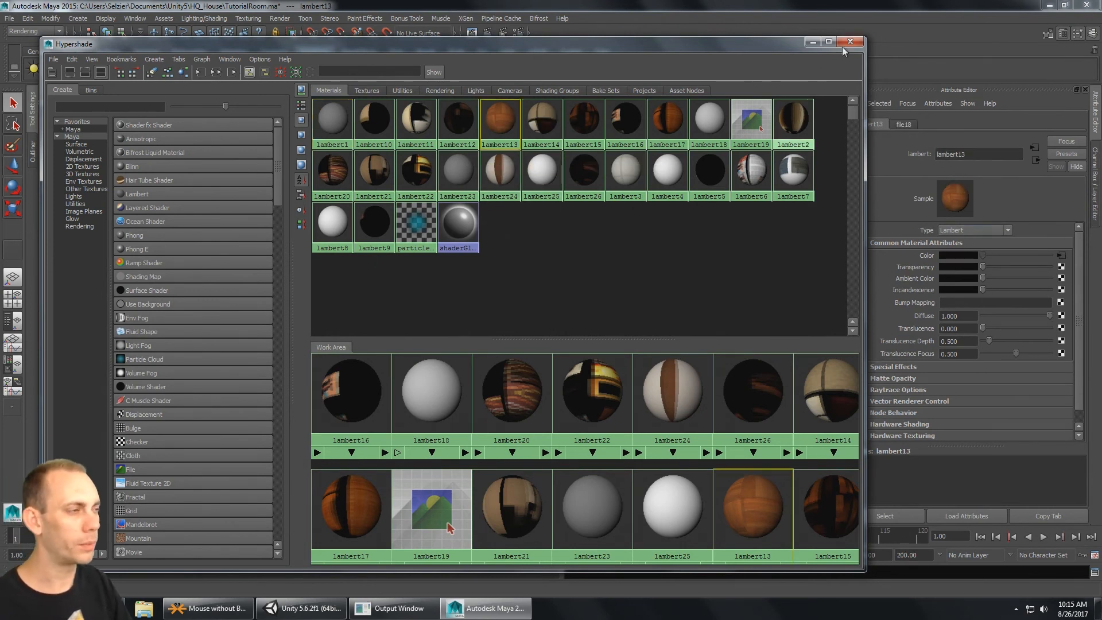
- Close Hypershade and tumble the camera onto the living room wall, TV and sofa
{"action": "left_click", "coordinate": [851, 42]}
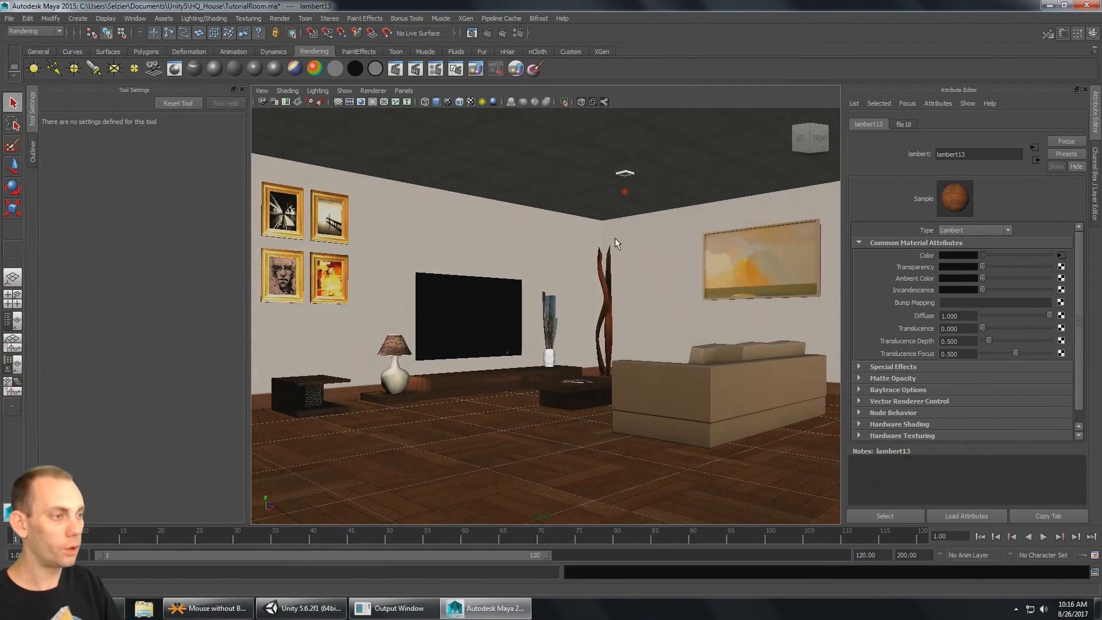
{"action": "left_click_drag", "start_coordinate": [615, 242], "coordinate": [606, 242]}
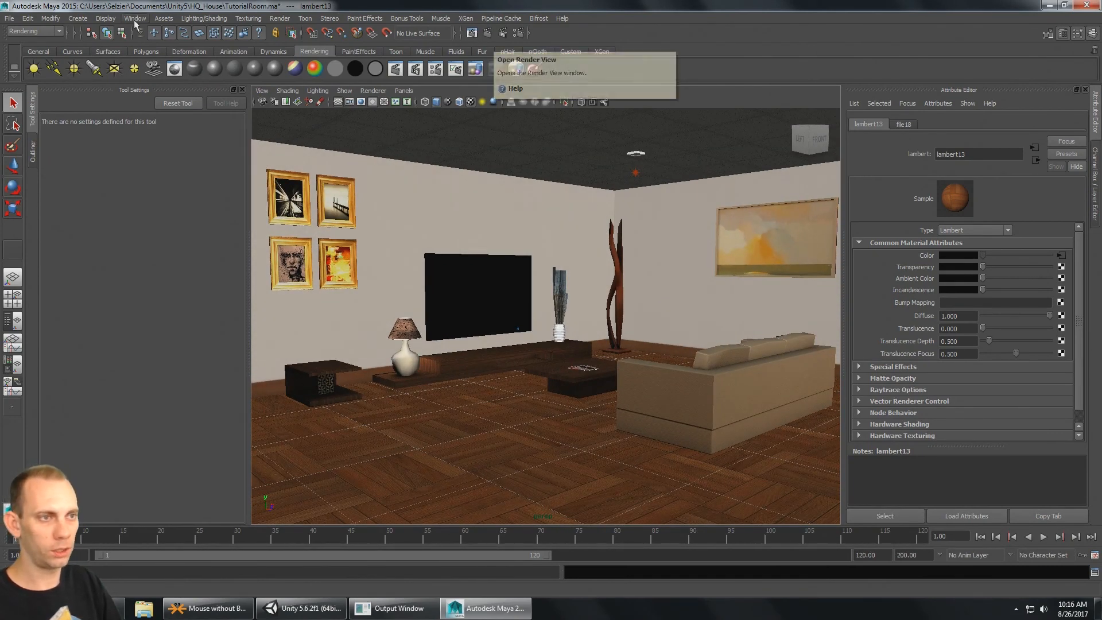
- Render the current frame in Render View, keeping Maya Software as the renderer
{"action": "left_click", "coordinate": [135, 18]}
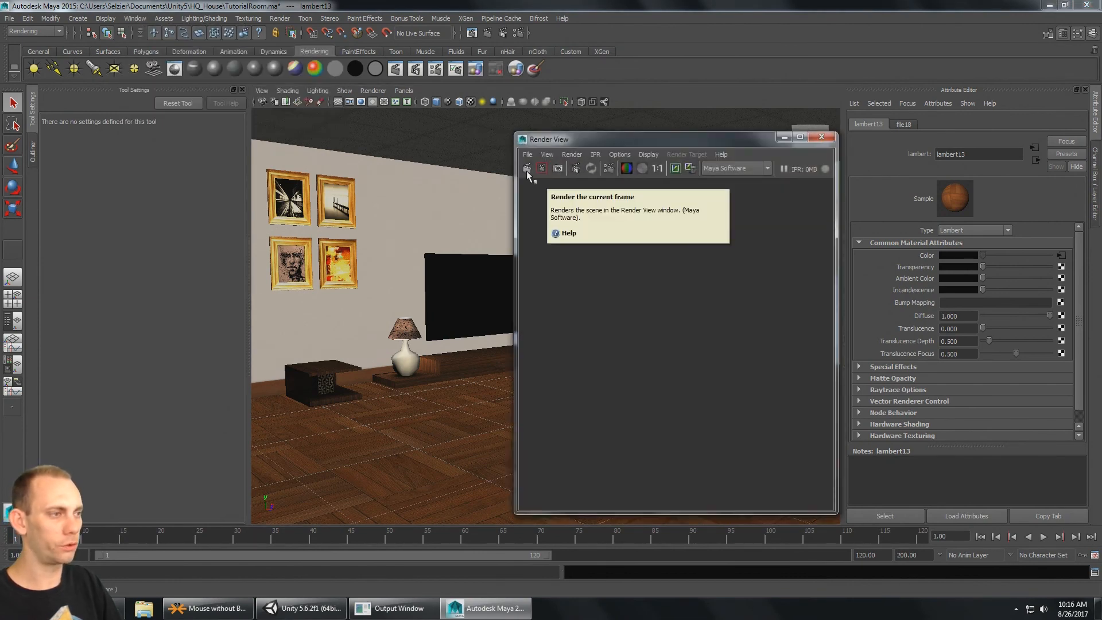
{"action": "left_click", "coordinate": [527, 169]}
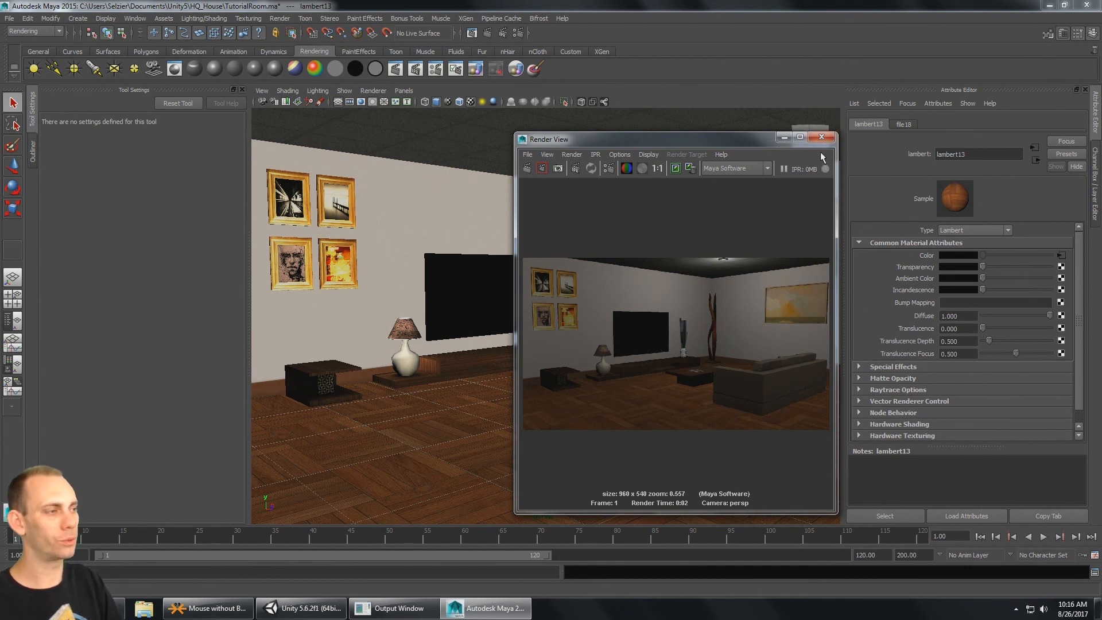
{"action": "left_click", "coordinate": [767, 168]}
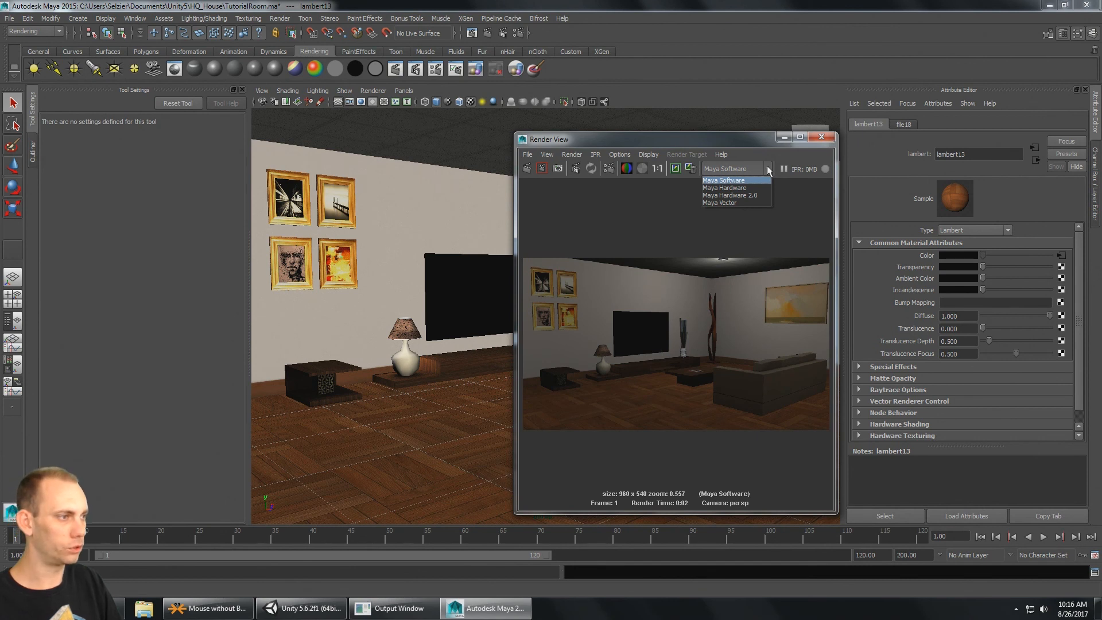
{"action": "left_click", "coordinate": [724, 180]}
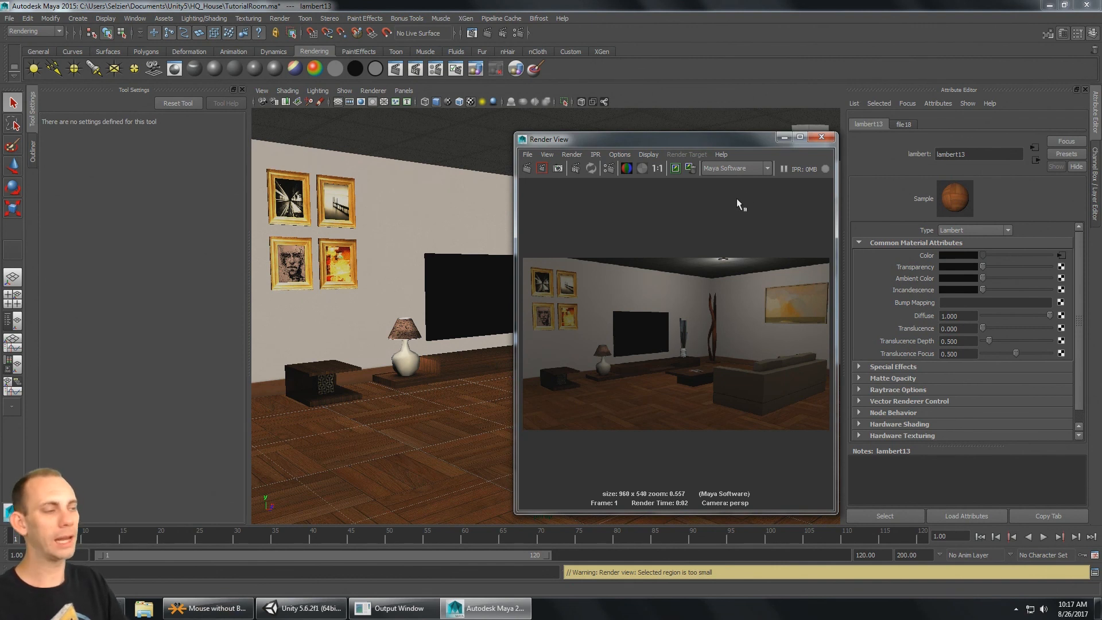
{"action": "mouse_move", "coordinate": [766, 186]}
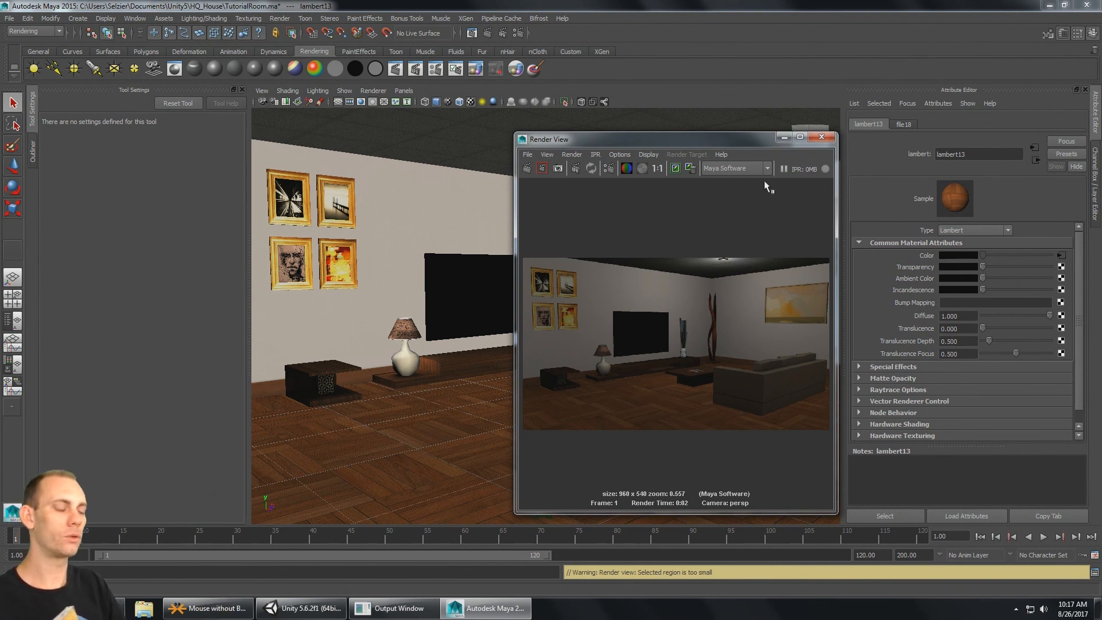